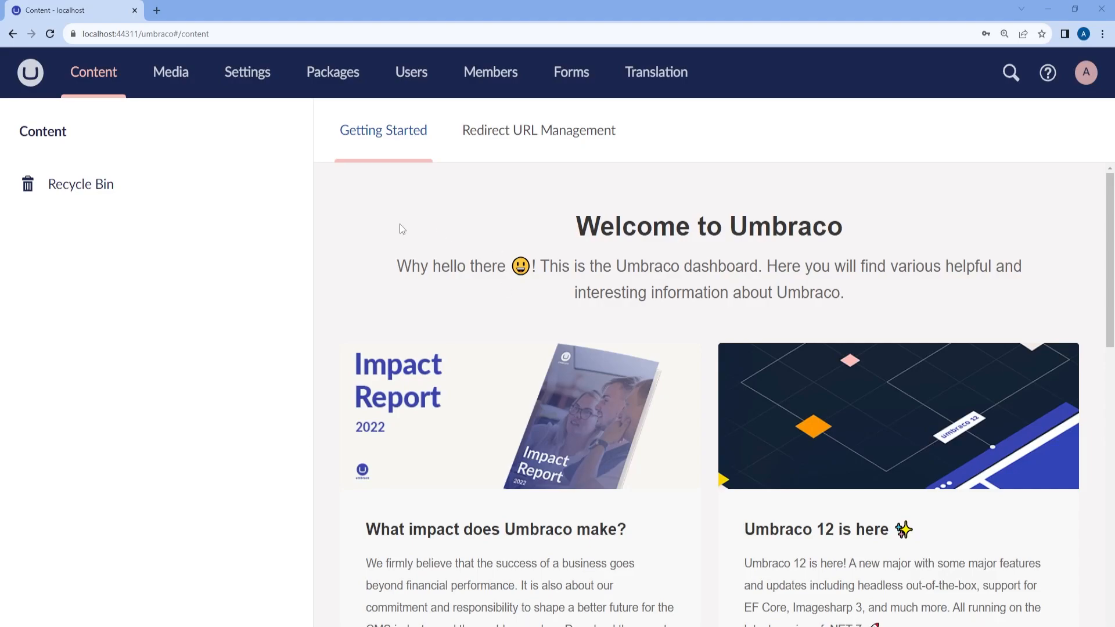
mouse_move(425, 217)
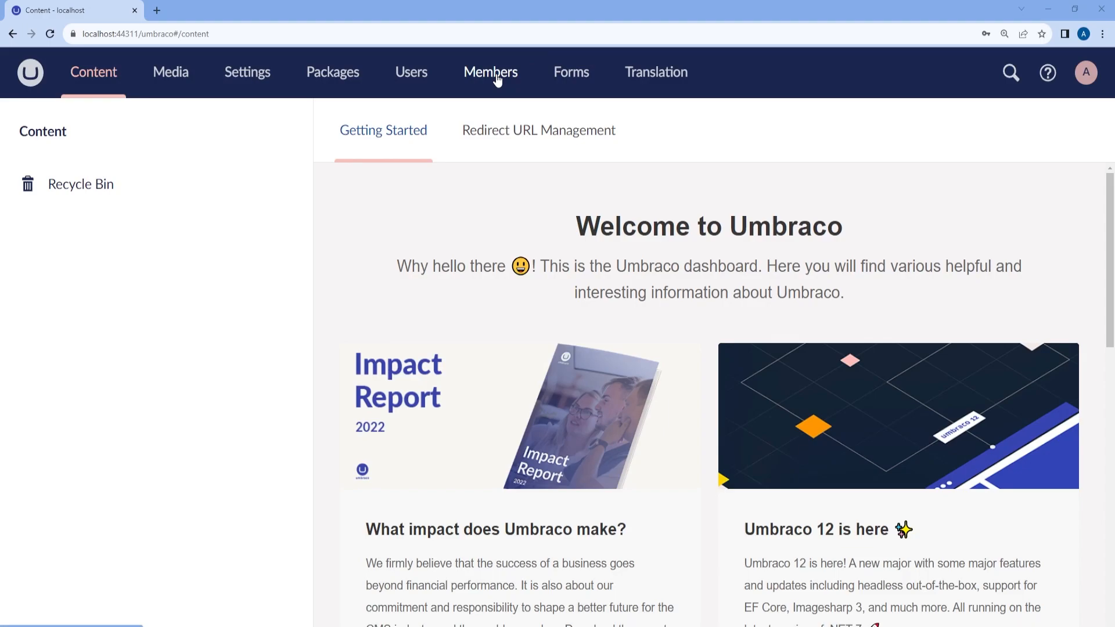
Step: Show the empty Member-type member list in the Members section
left_click(489, 72)
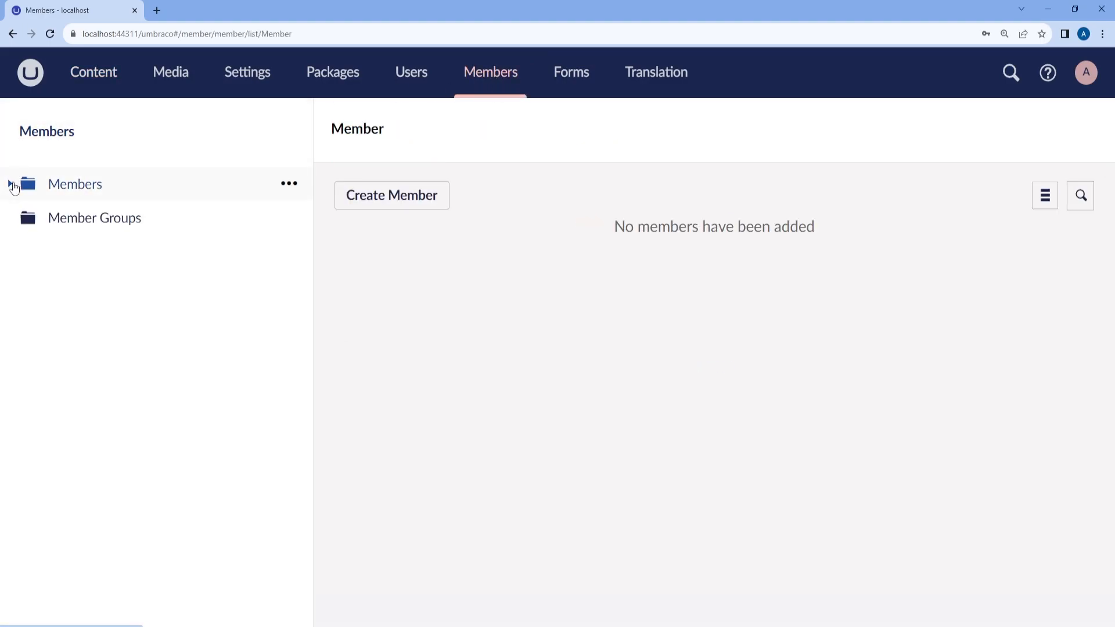
left_click(11, 184)
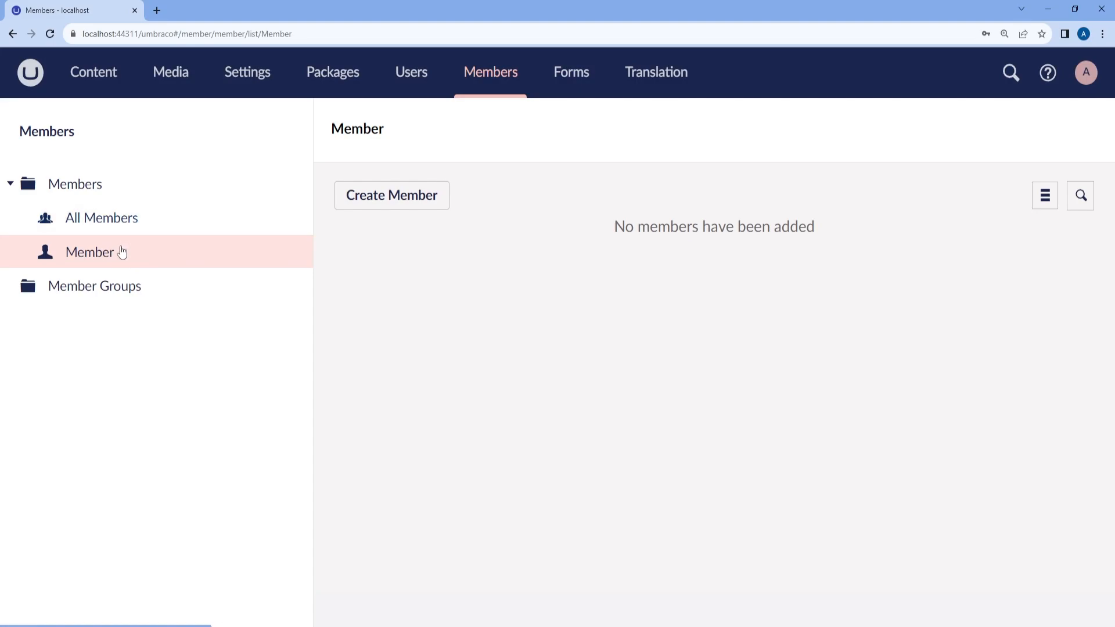
mouse_move(131, 260)
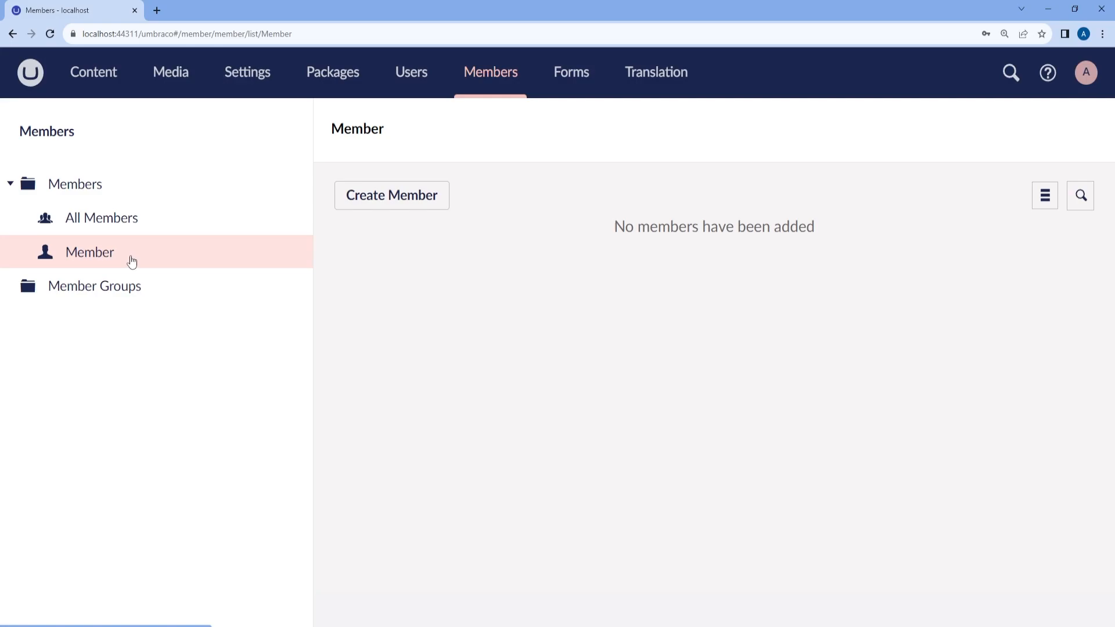
mouse_move(489, 260)
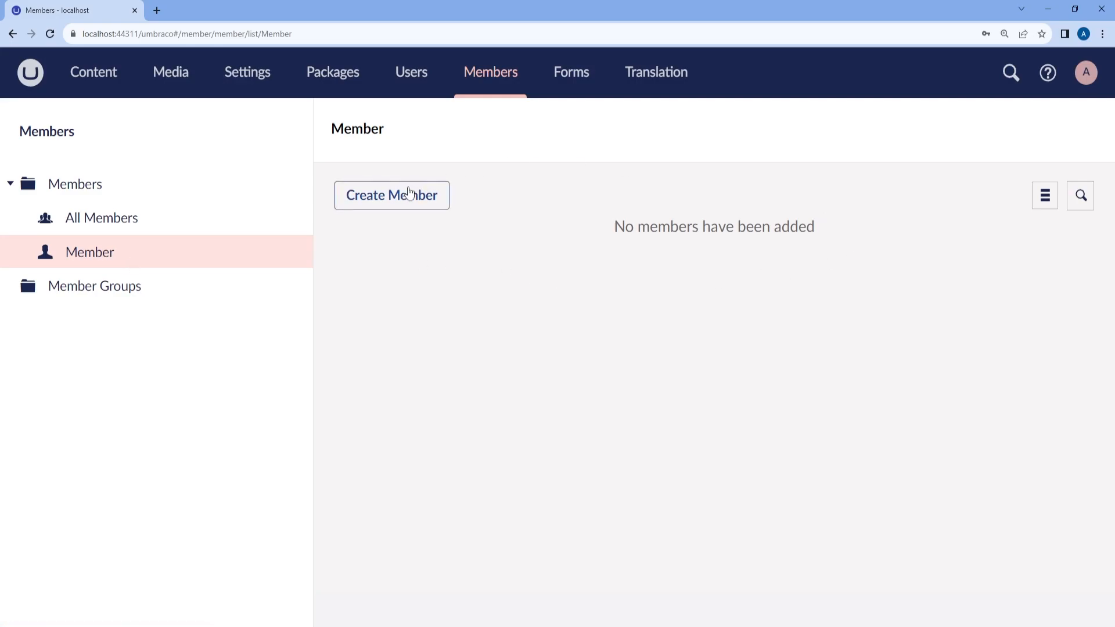
left_click(392, 195)
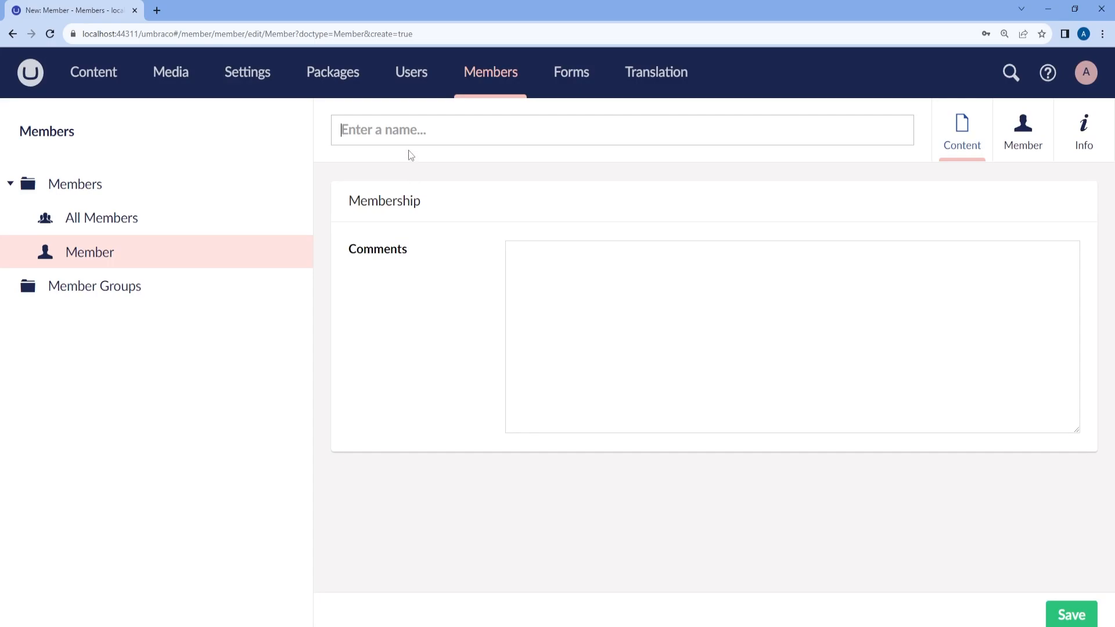
type("John Doe")
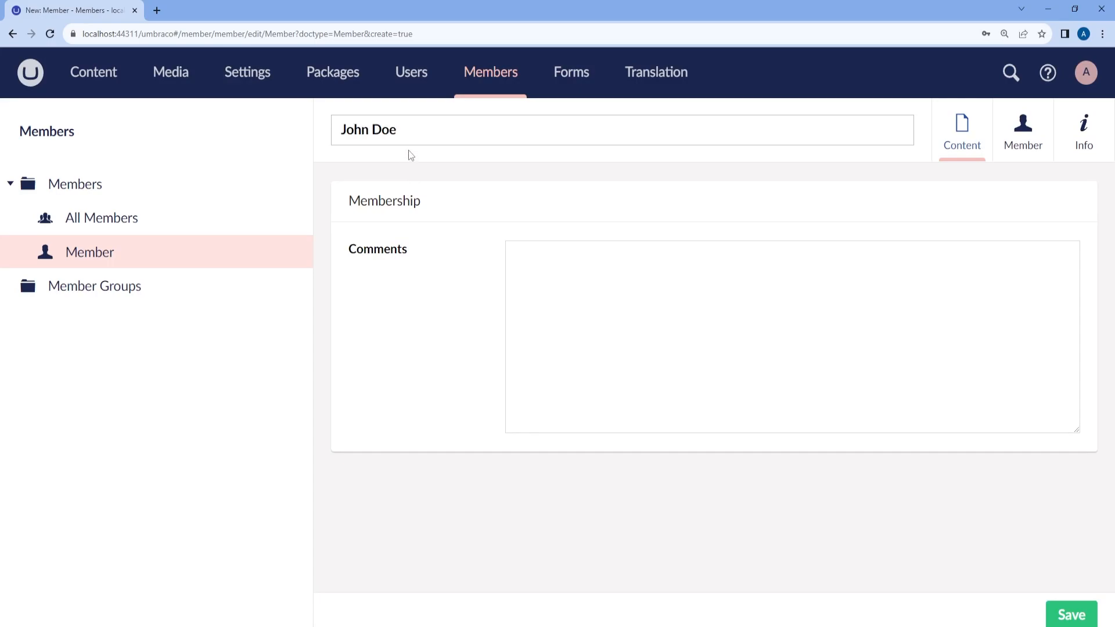
left_click(1023, 131)
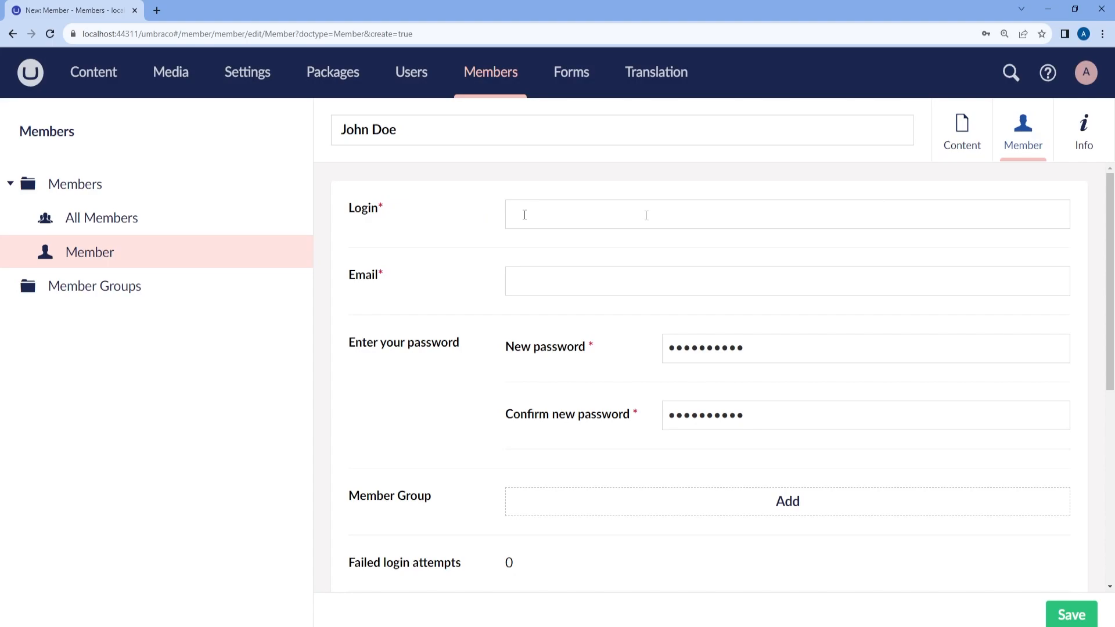
type("john@doe.com")
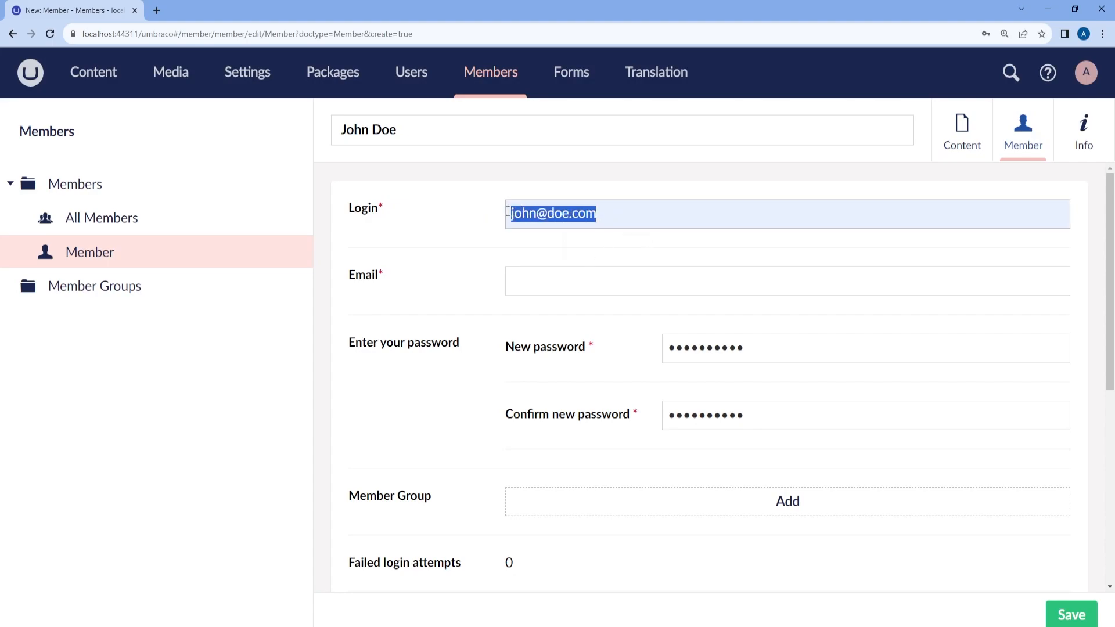
type("john@doe.com")
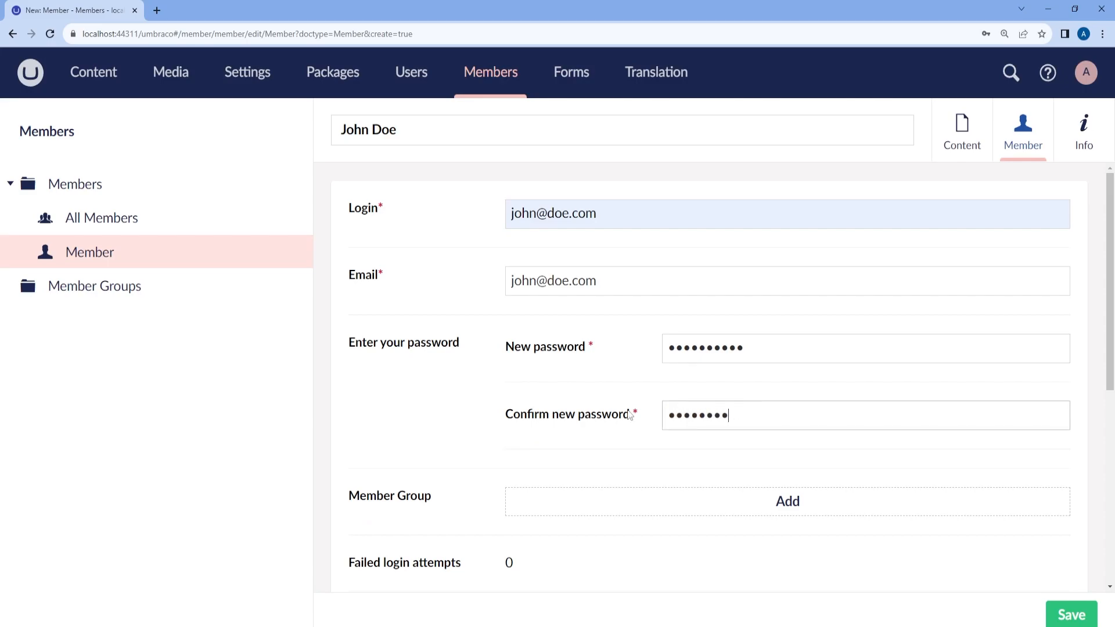
scroll("down", 3)
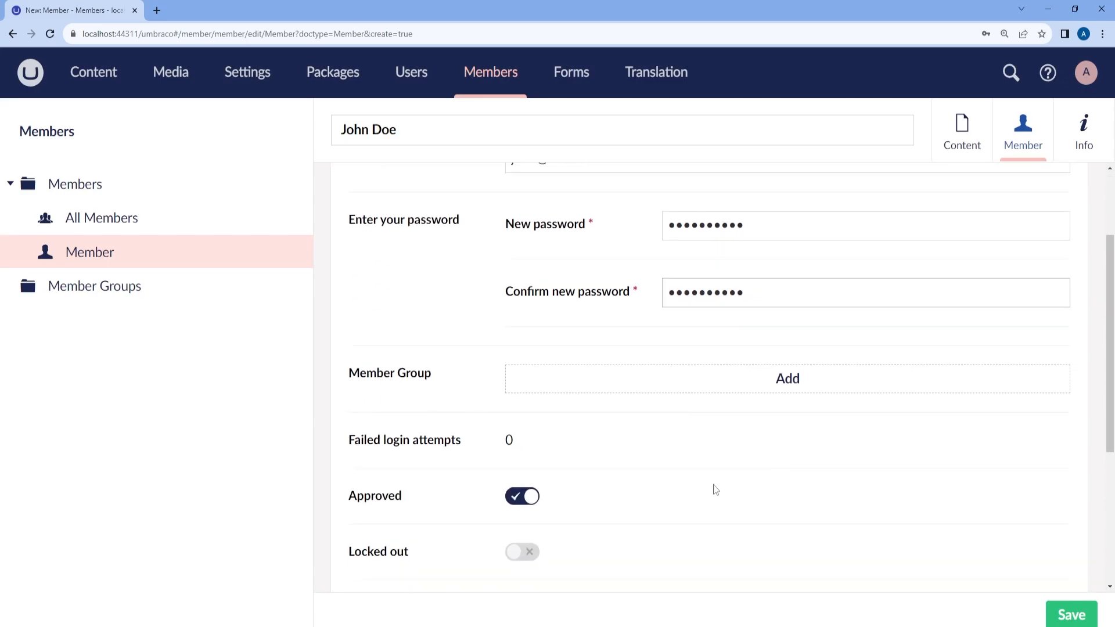
scroll("down", 3)
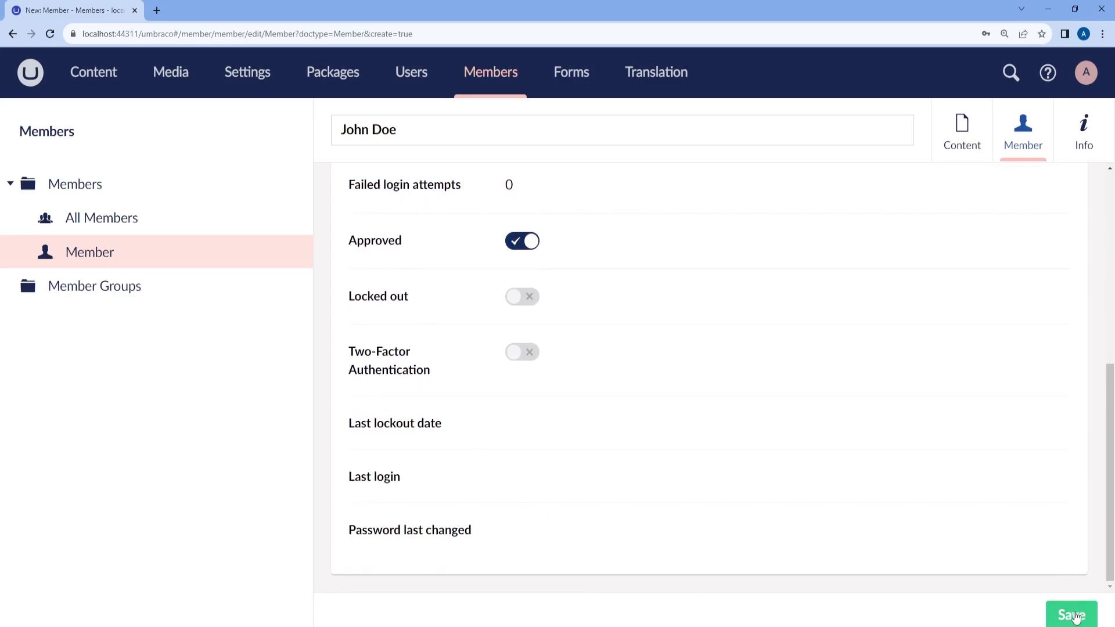
left_click(1070, 614)
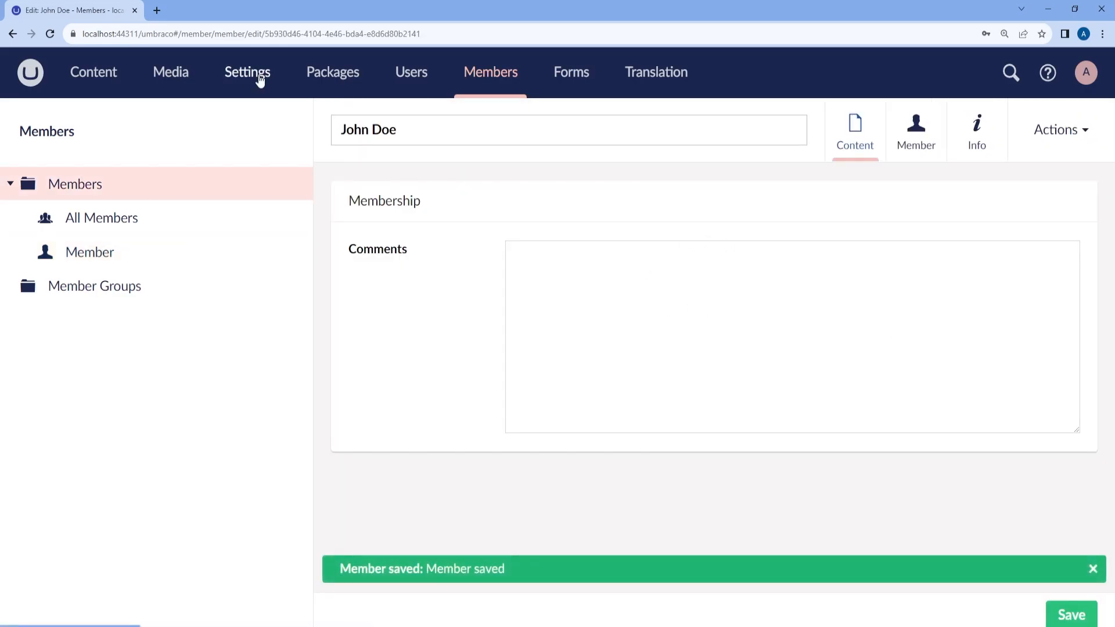
Step: Review the Member type's Comments property in Settings, then return to the member list showing John Doe
left_click(246, 72)
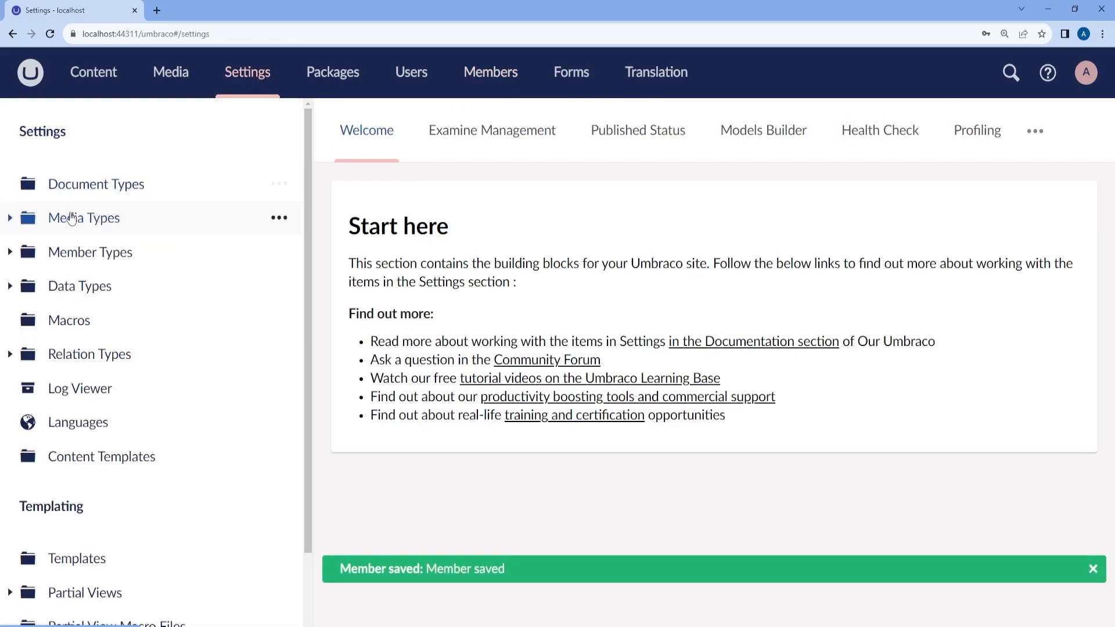
left_click(10, 254)
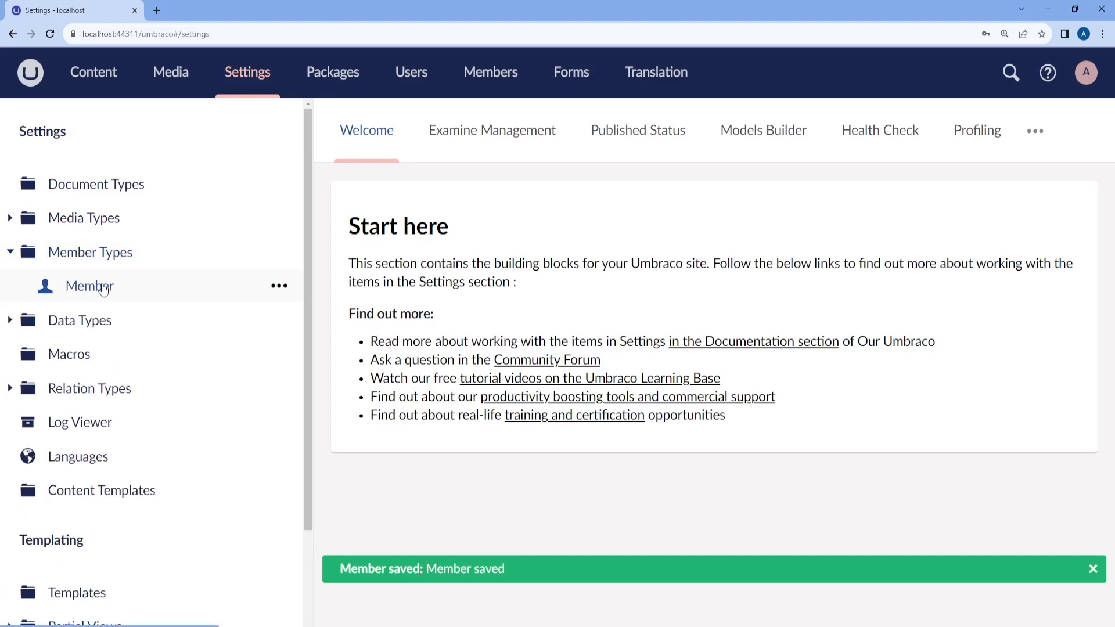
left_click(89, 285)
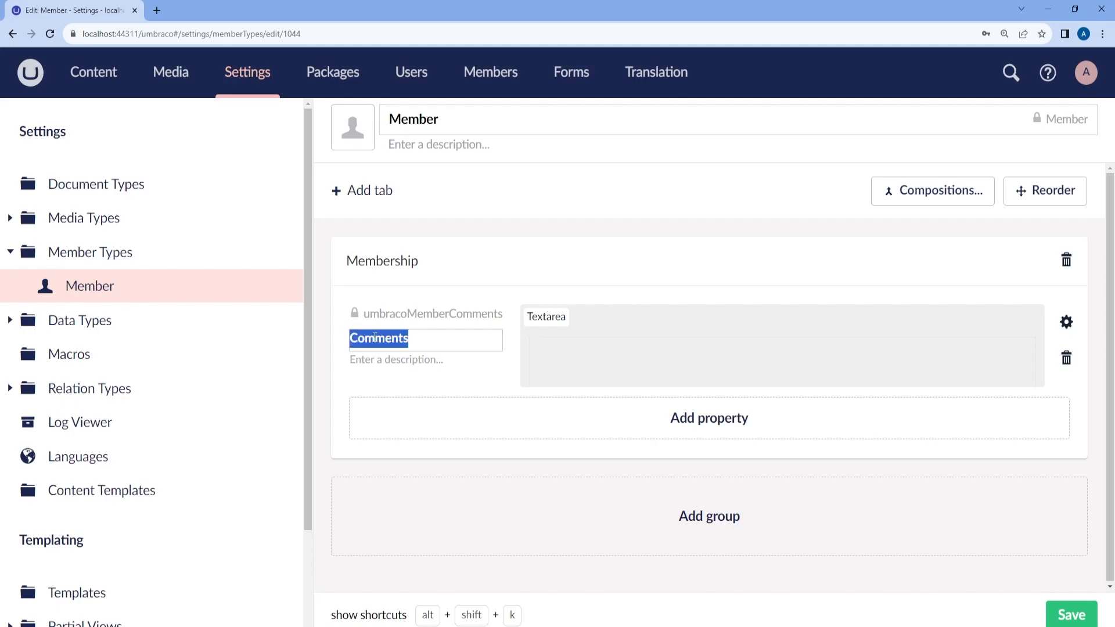
left_click(491, 72)
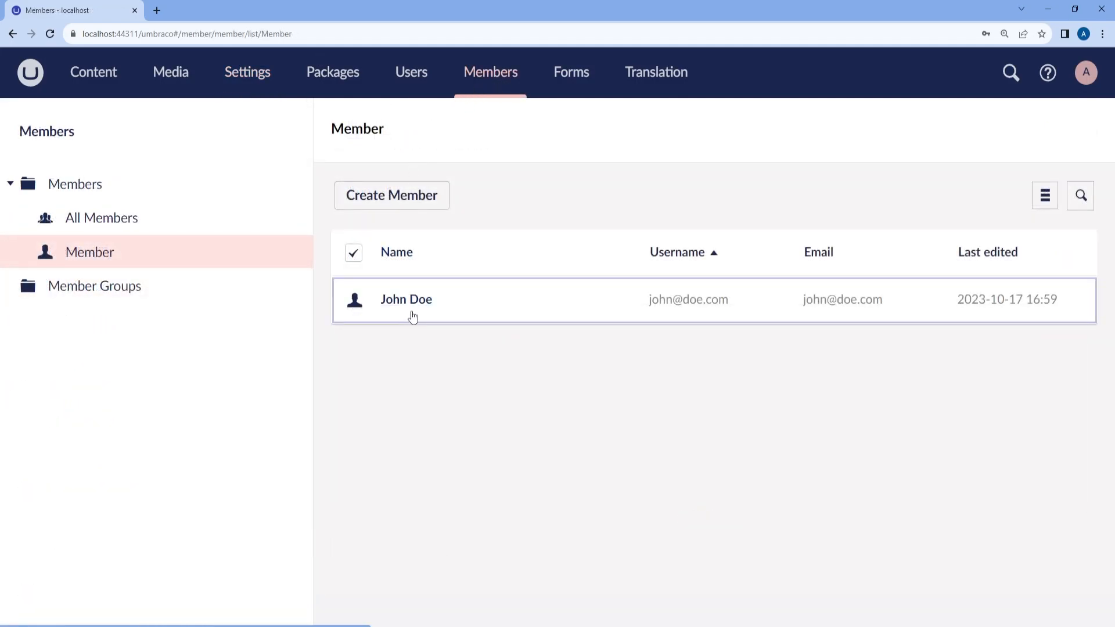
Step: Reopen John Doe's record and view his login, email and account details
left_click(407, 299)
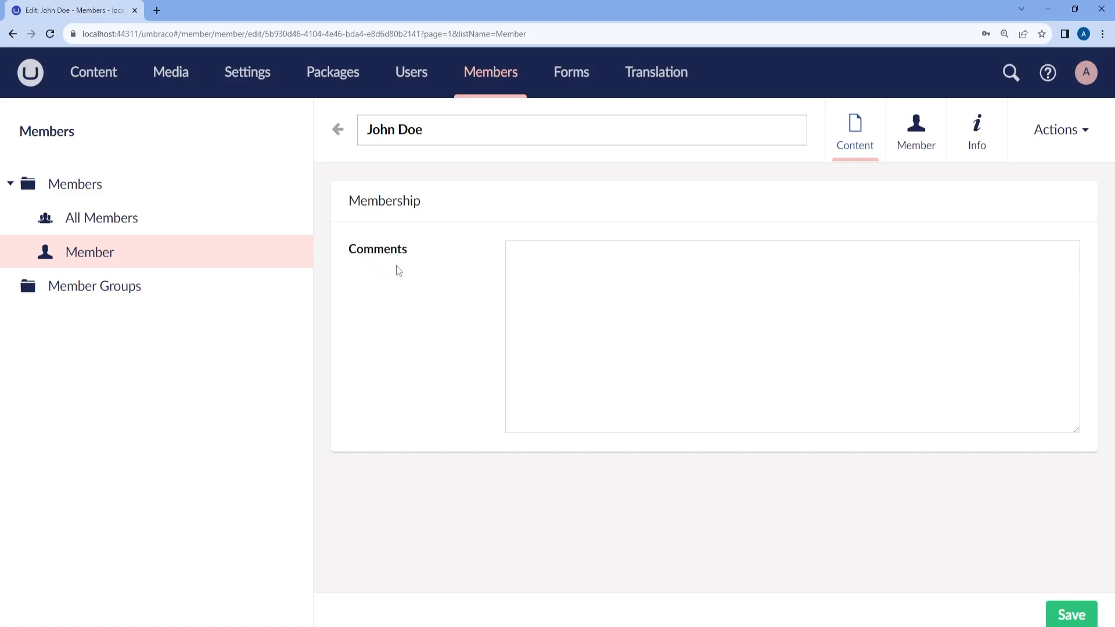
left_click(917, 129)
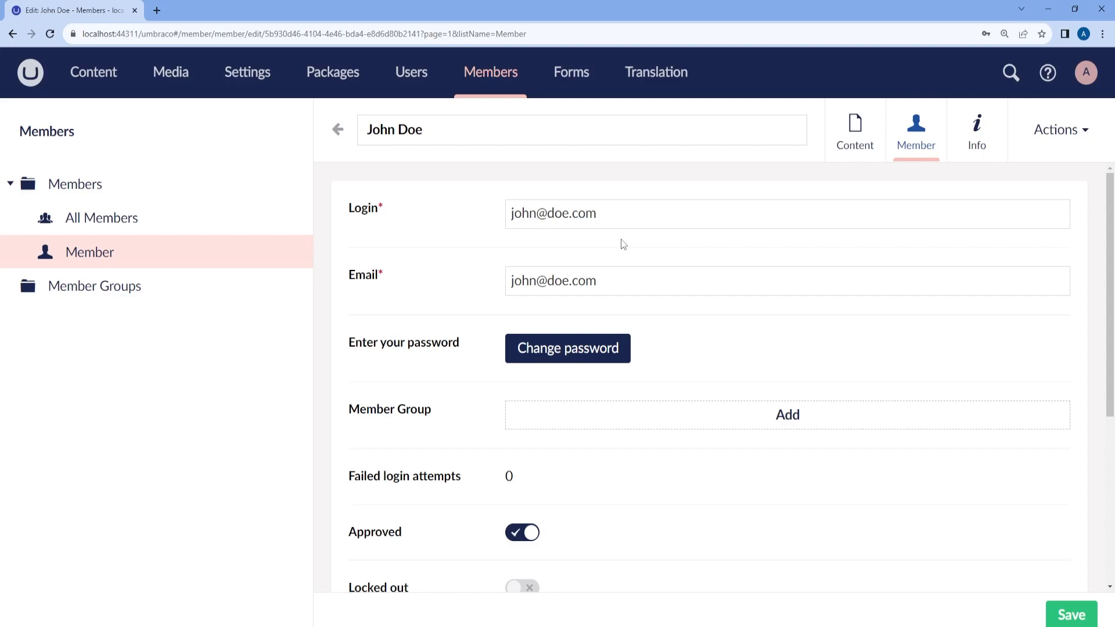
mouse_move(626, 246)
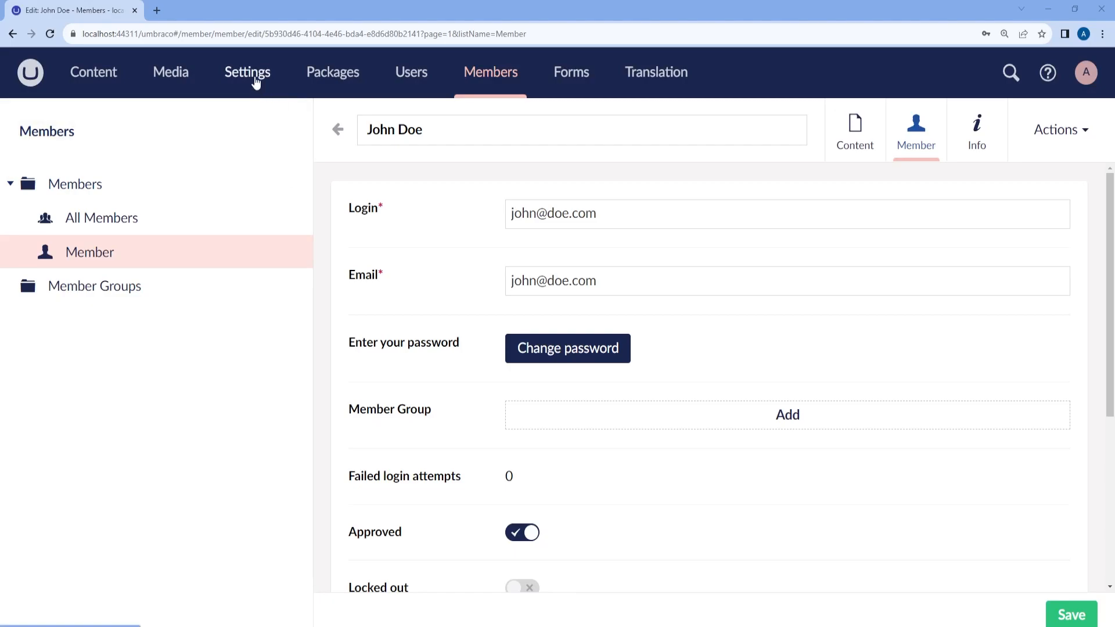
Step: Create a new member type in Settings and begin naming it Premium
left_click(246, 71)
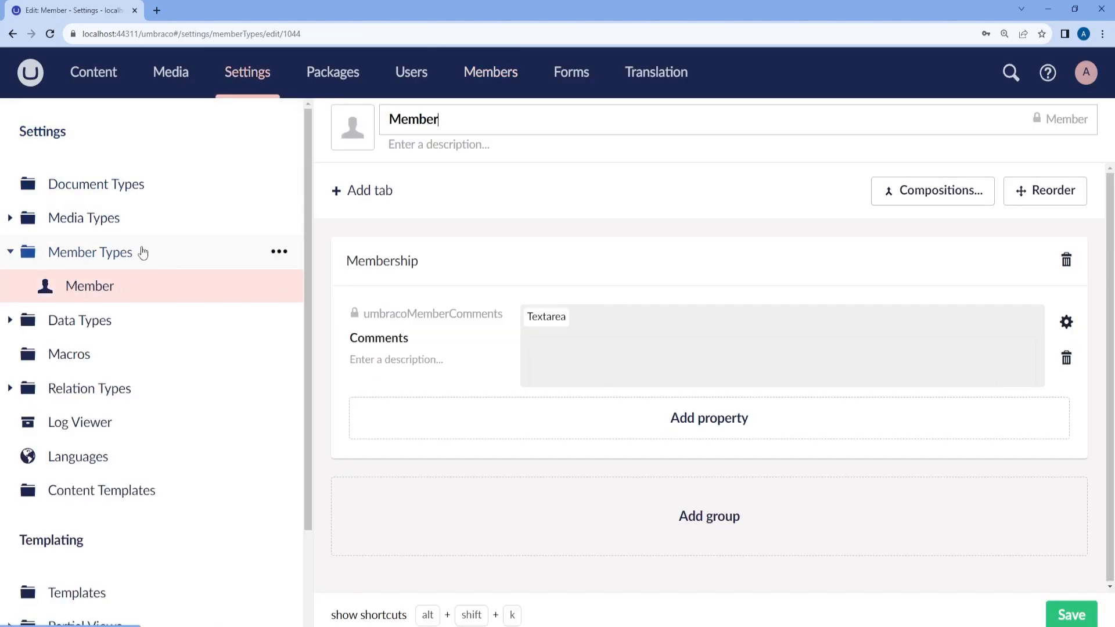
left_click(279, 251)
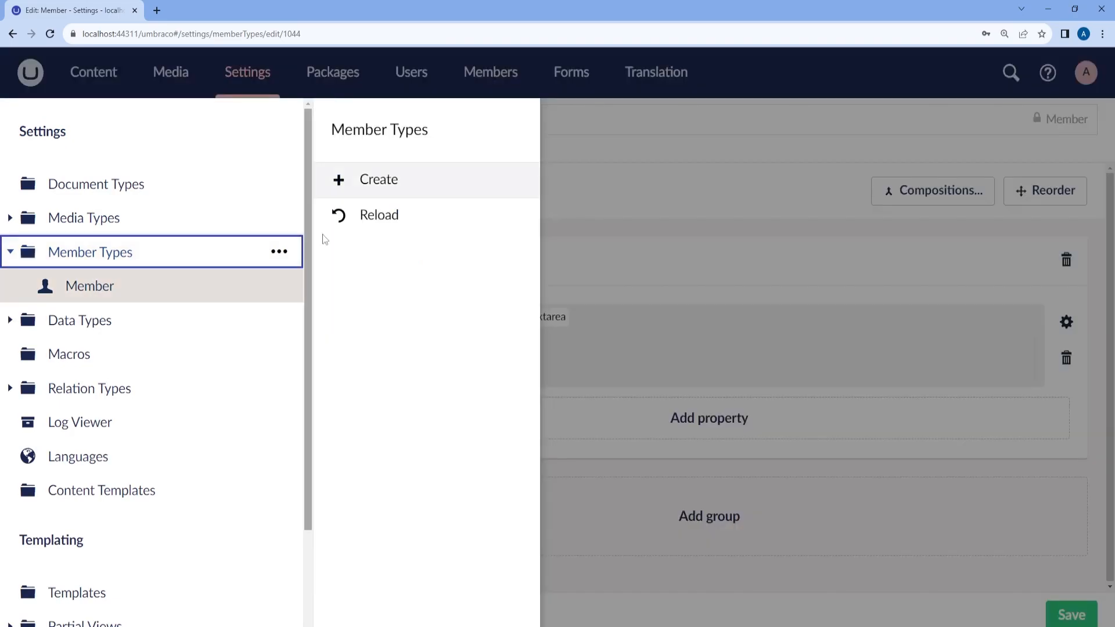
left_click(379, 179)
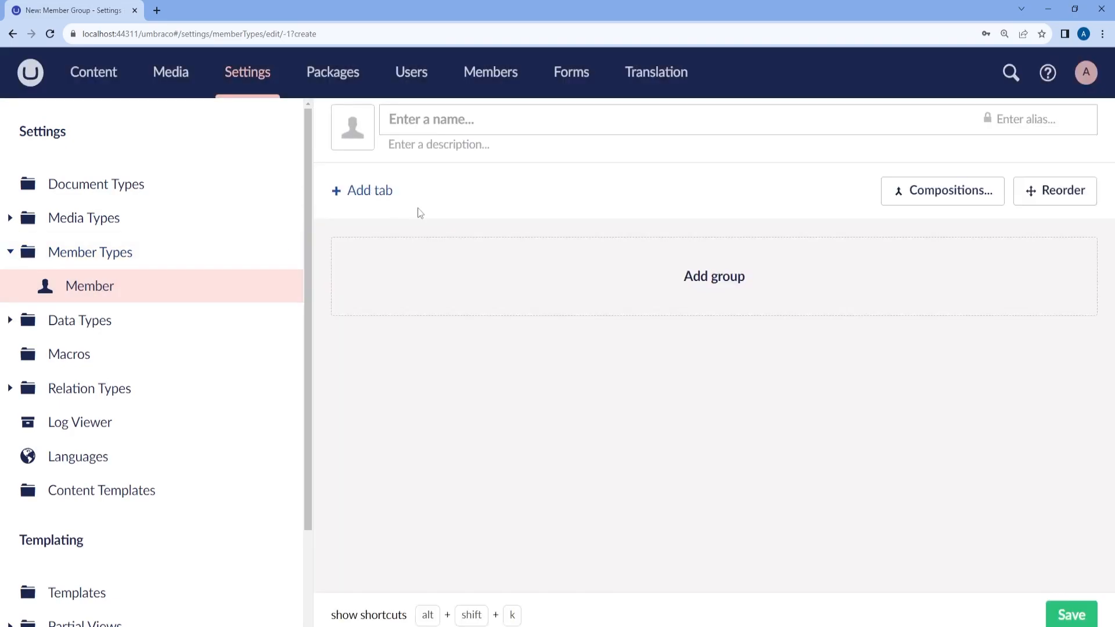
type("Premium")
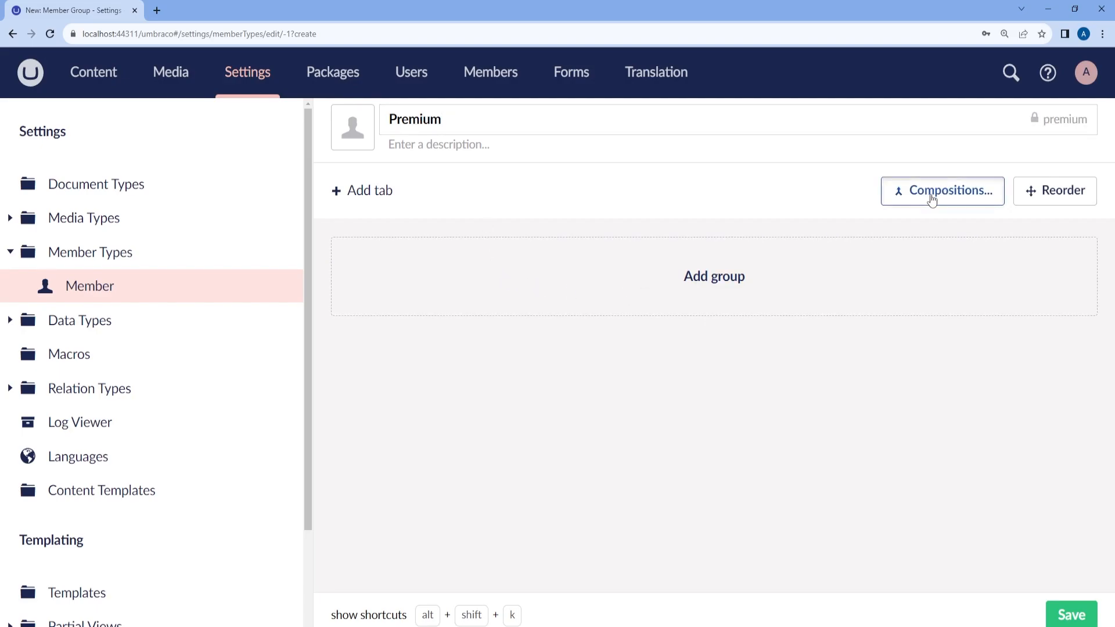
Step: Add Member as a composition so Premium inherits its tabs and properties
left_click(943, 191)
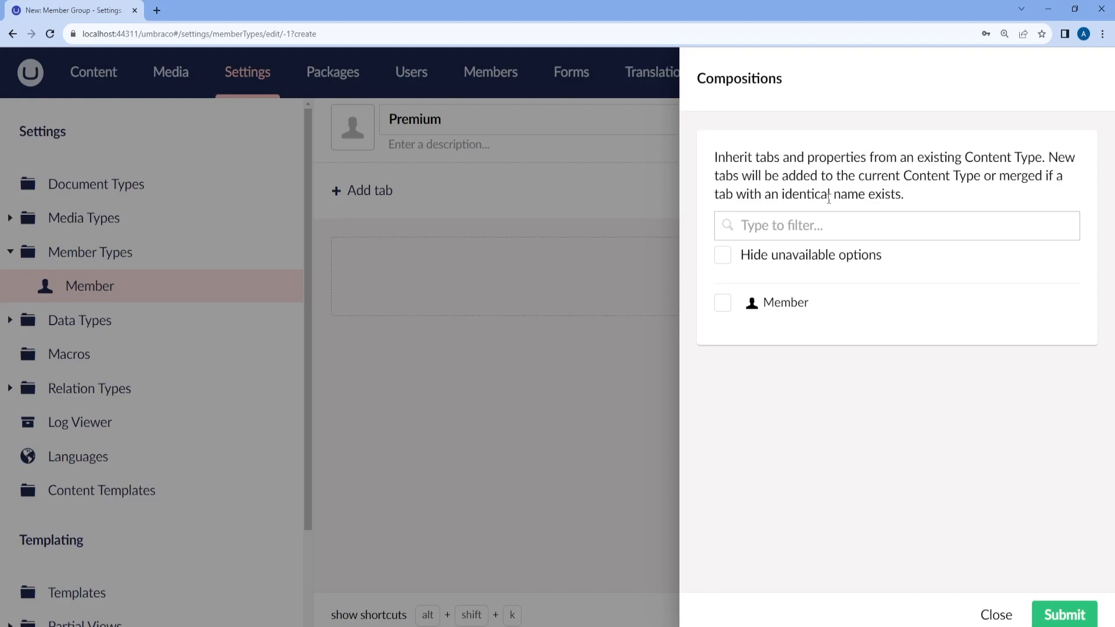
mouse_move(817, 208)
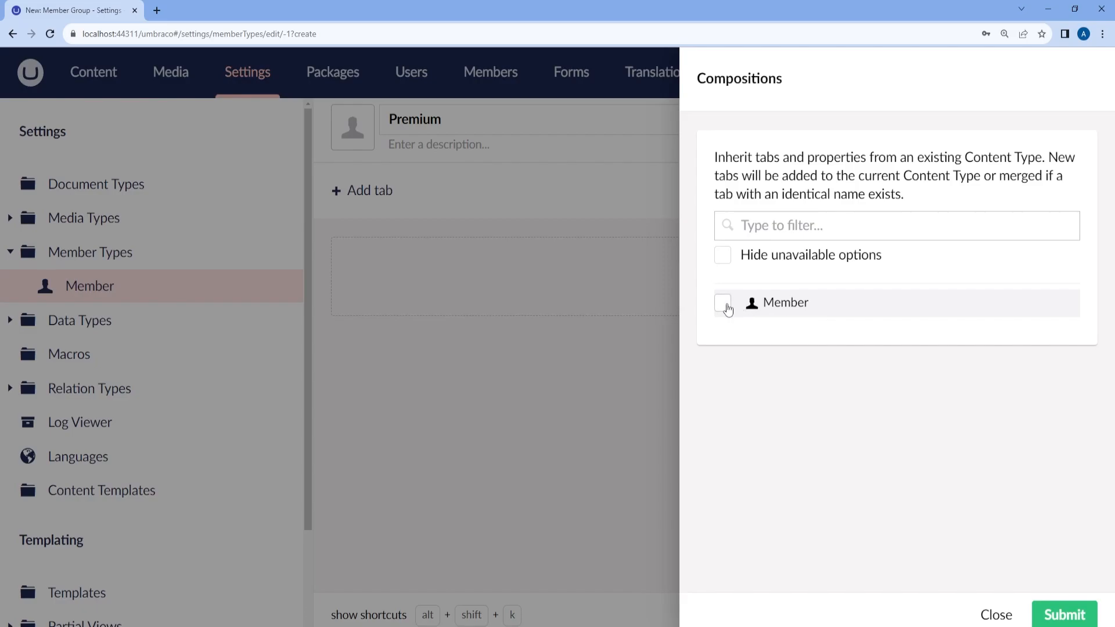
left_click(723, 303)
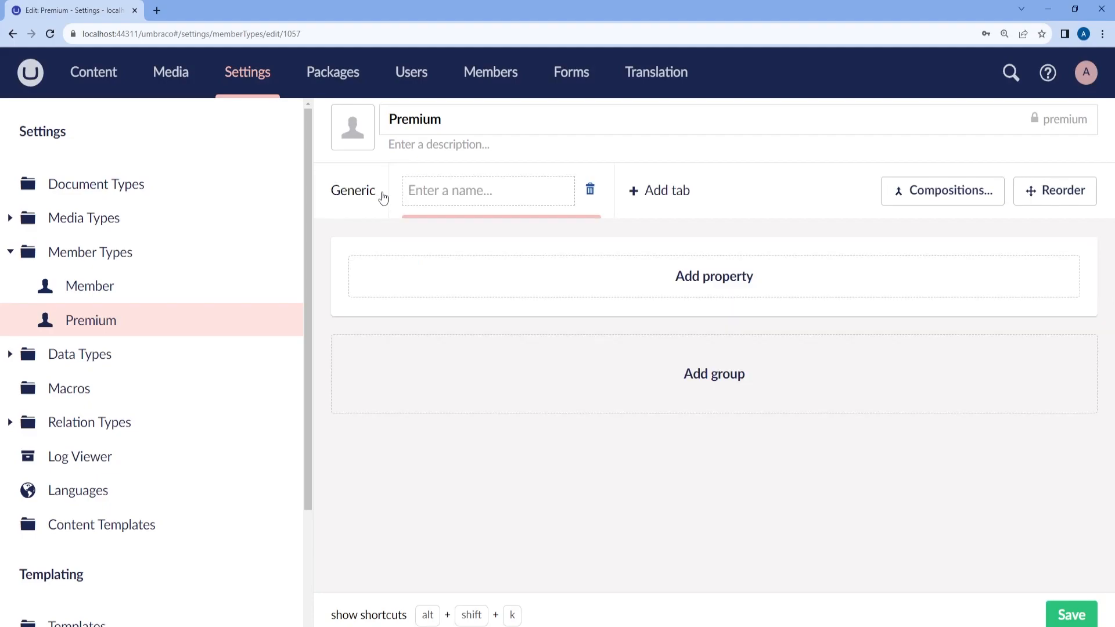
Step: Name the Premium type's new tab Member Photo
type("M")
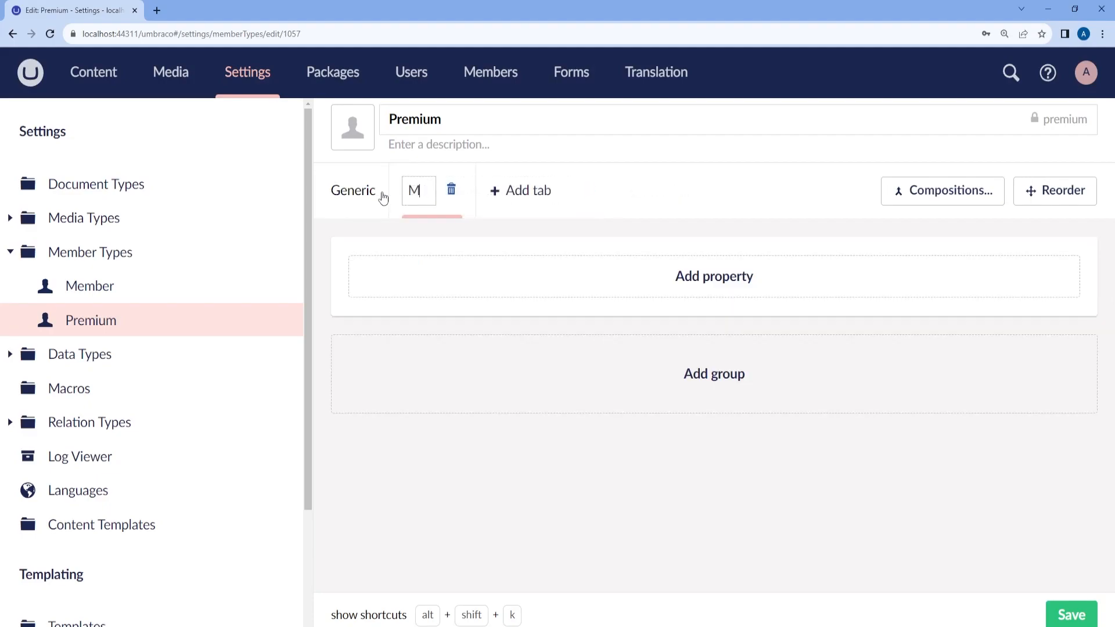
type("ember Photo")
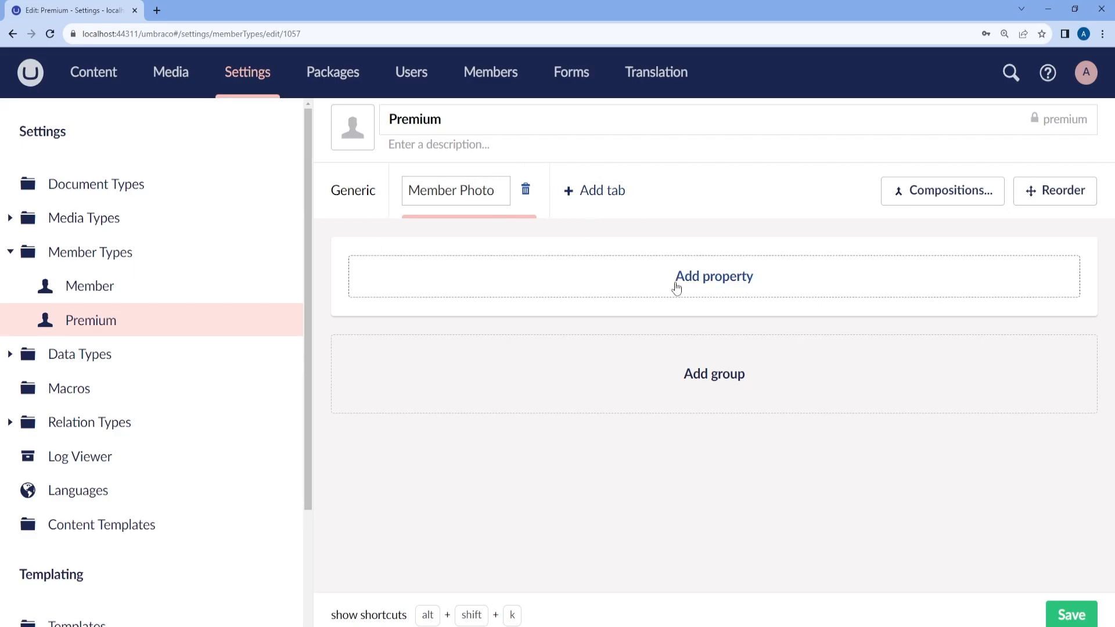
Step: Add a Profile Picture property using the Image Cropper editor to the Member Photo tab
left_click(713, 277)
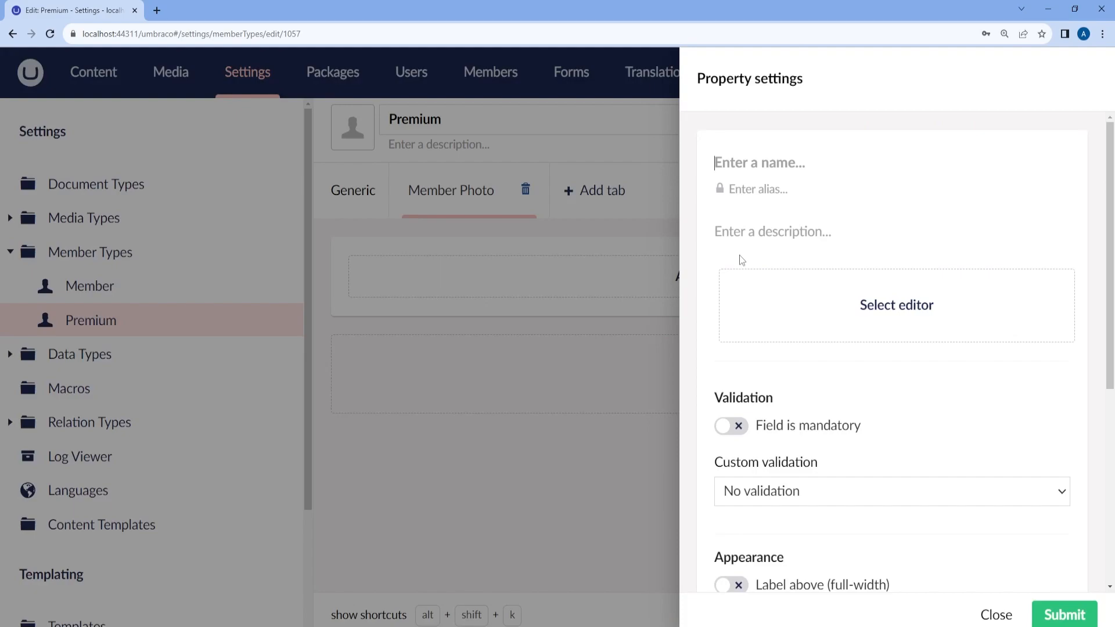
type("Profile P")
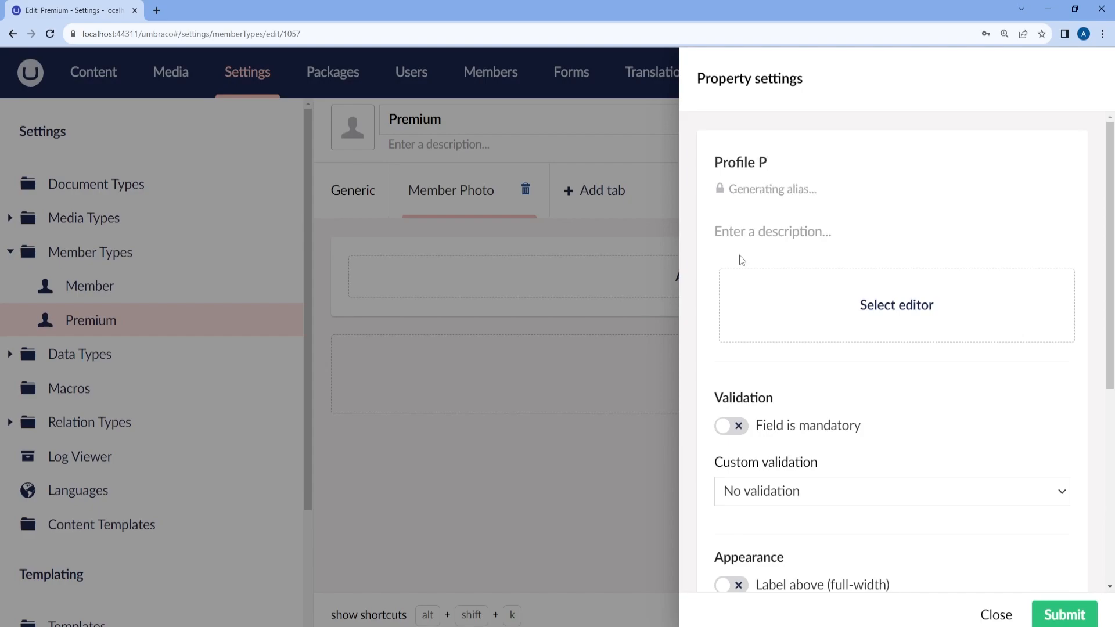
type("icture")
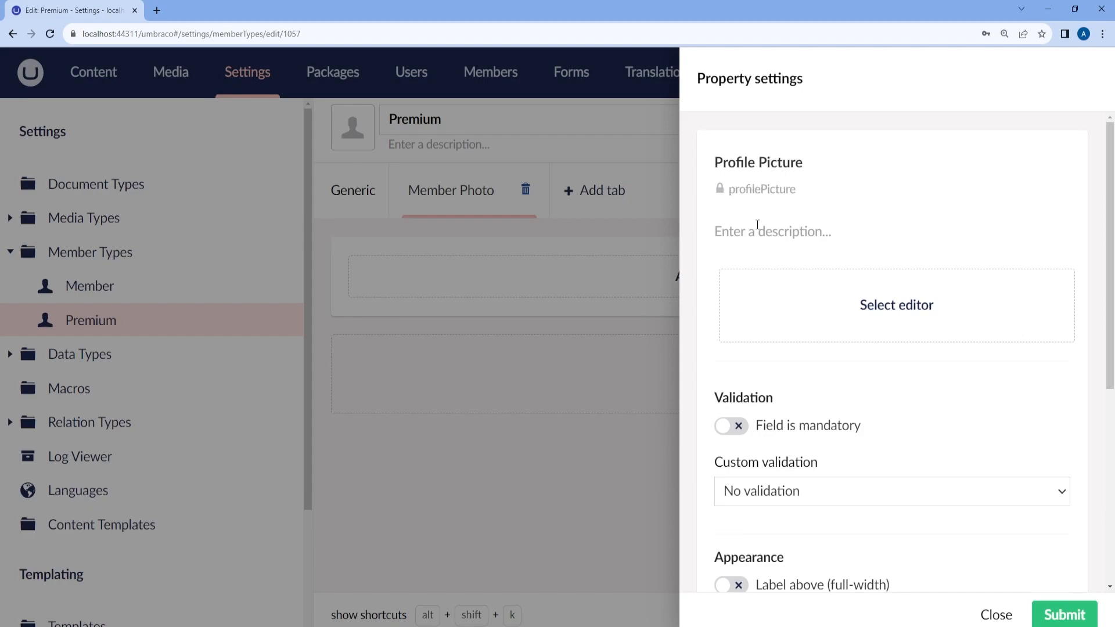
left_click(896, 306)
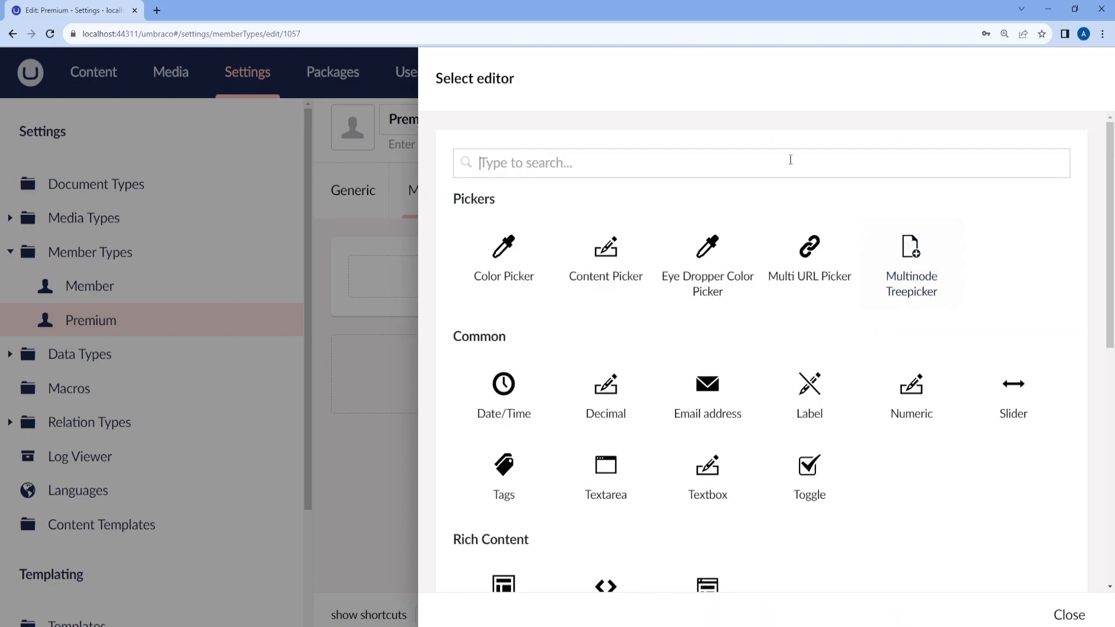
scroll("down", 3)
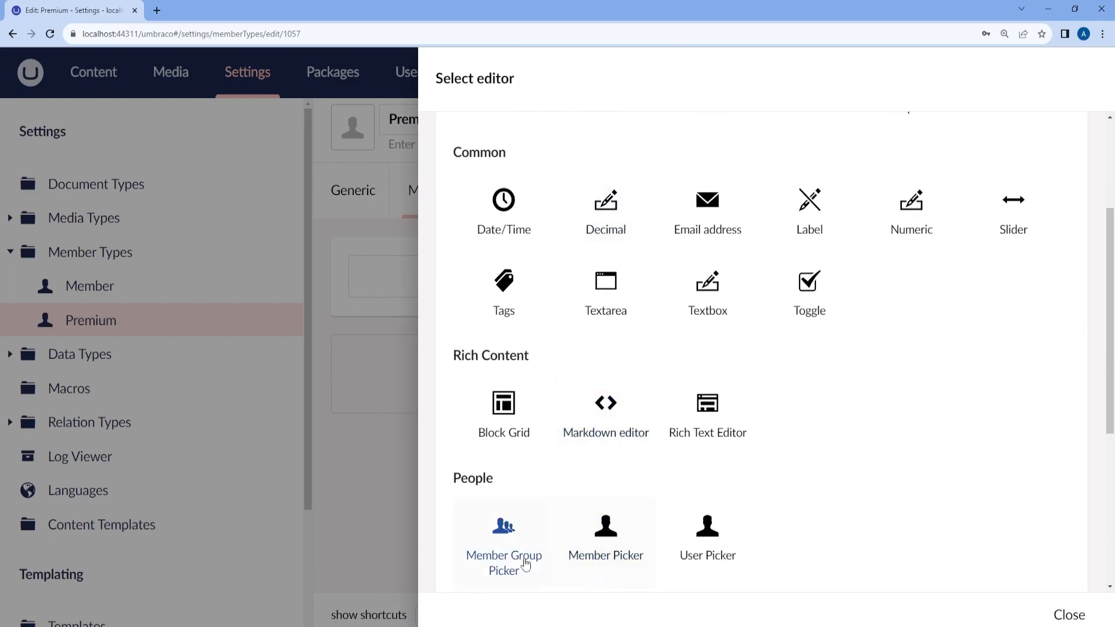
scroll("down", 3)
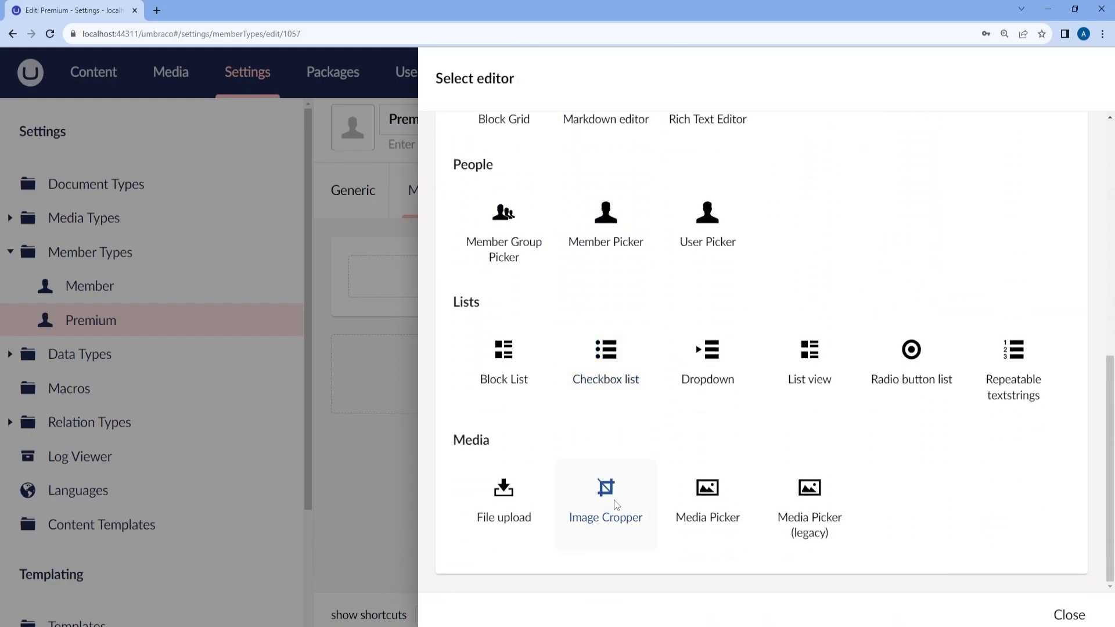
left_click(606, 495)
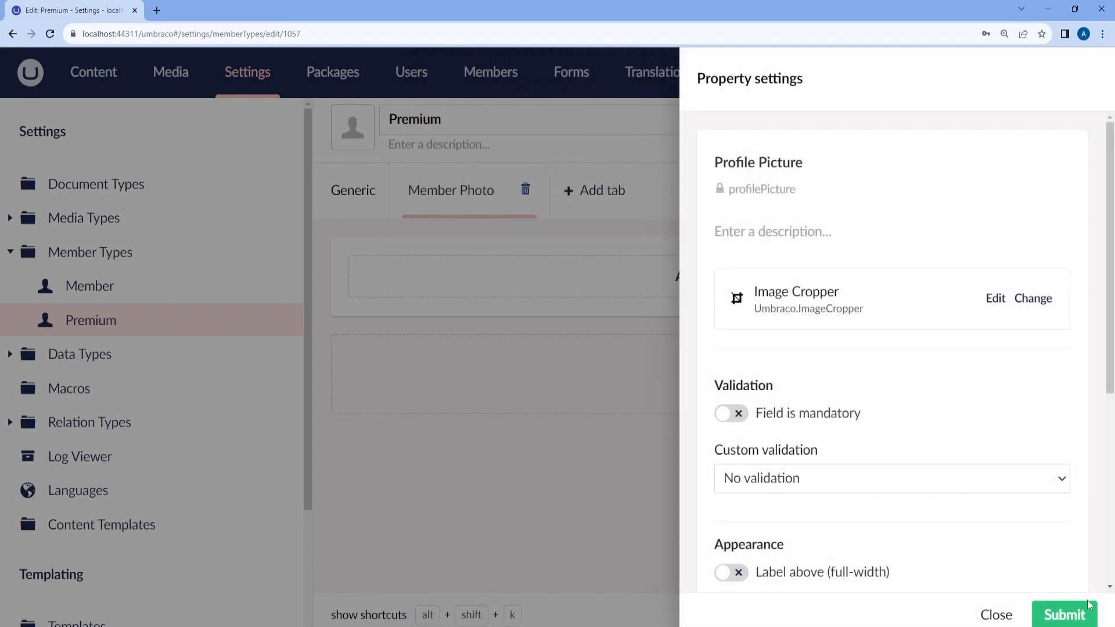
scroll("down", 3)
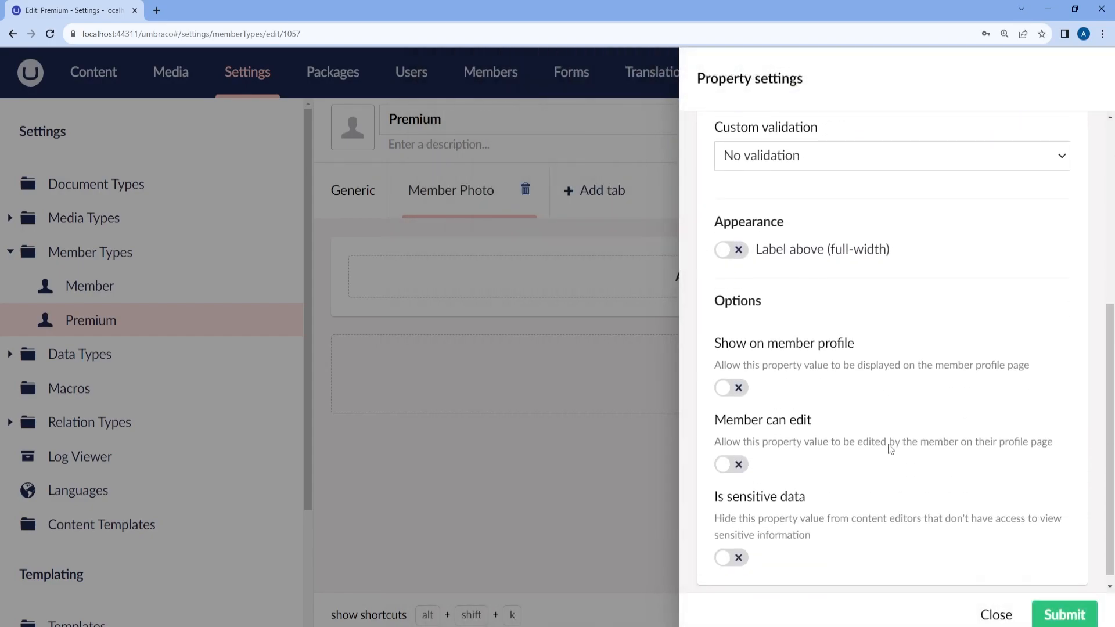
scroll("down", 3)
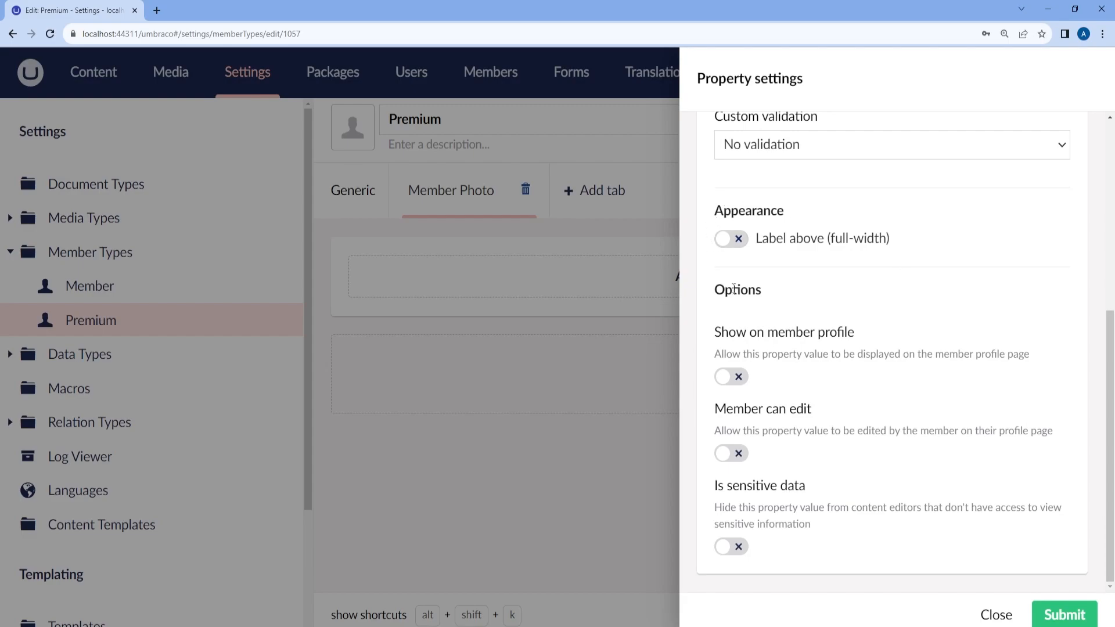
mouse_move(806, 377)
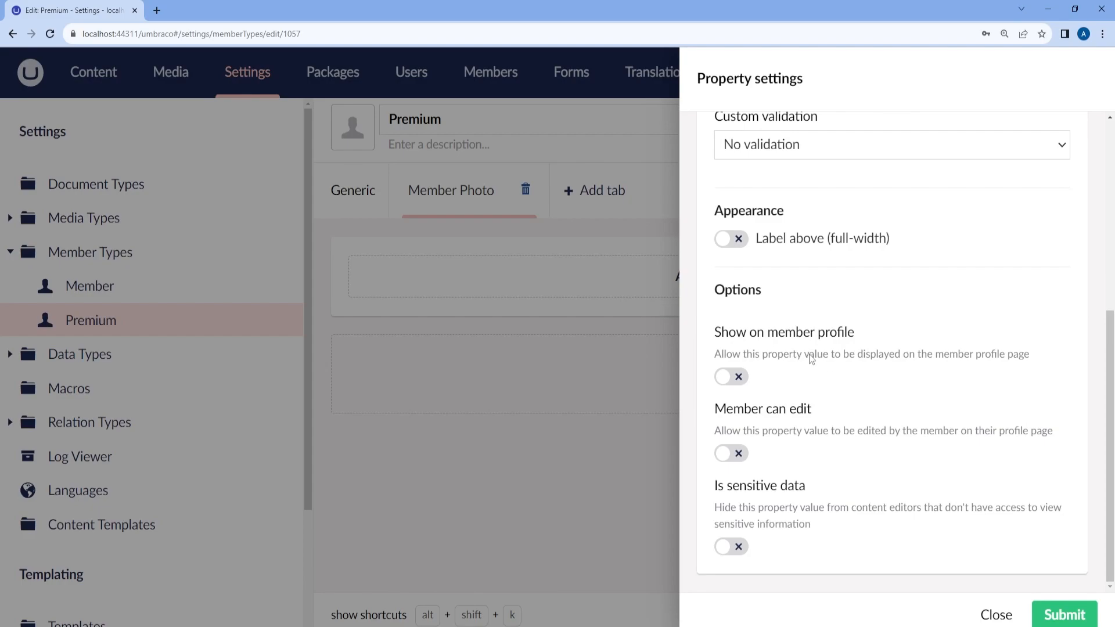
mouse_move(799, 369)
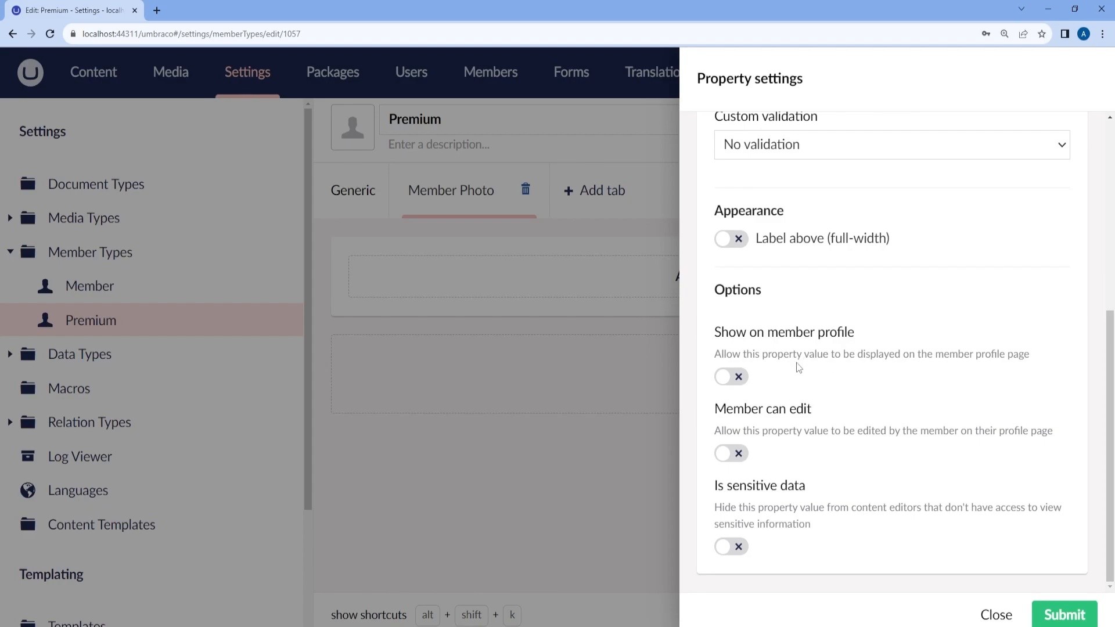
mouse_move(817, 430)
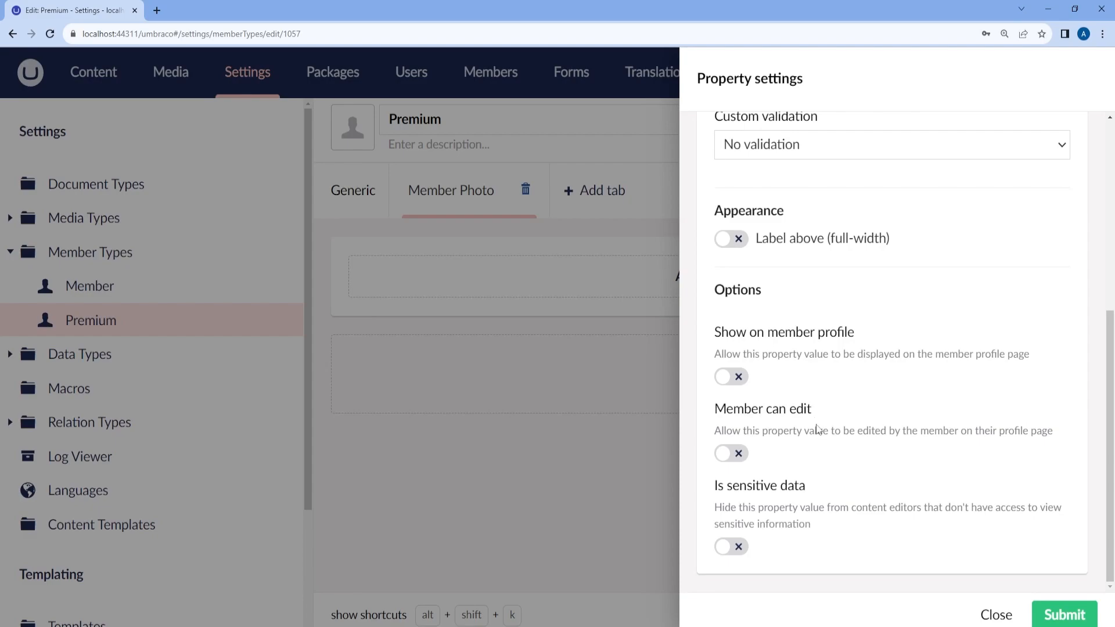
mouse_move(832, 449)
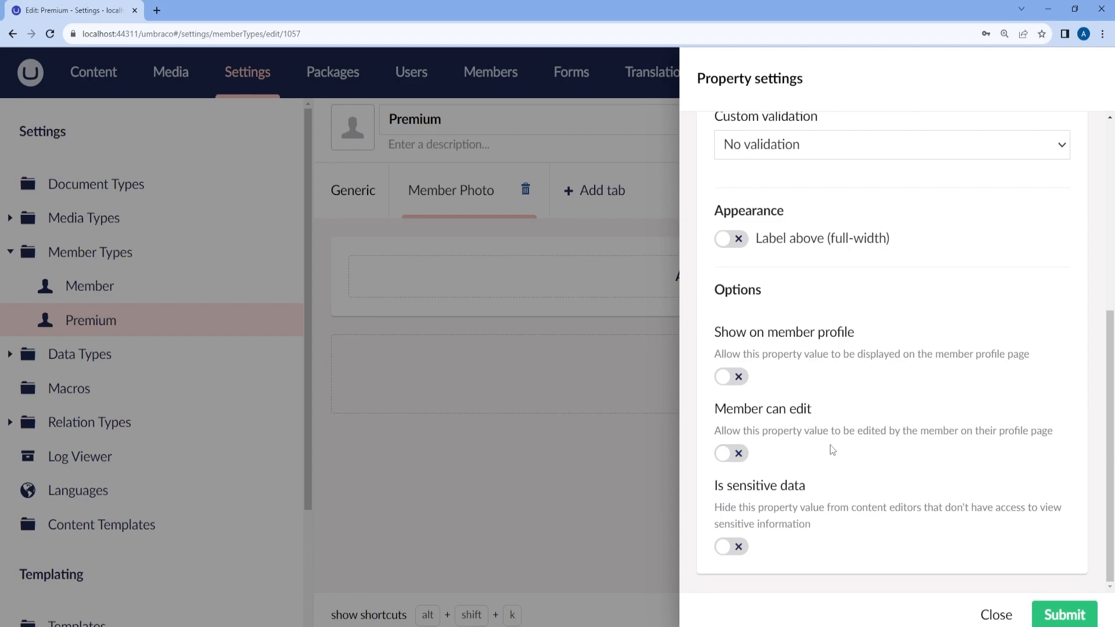
mouse_move(844, 465)
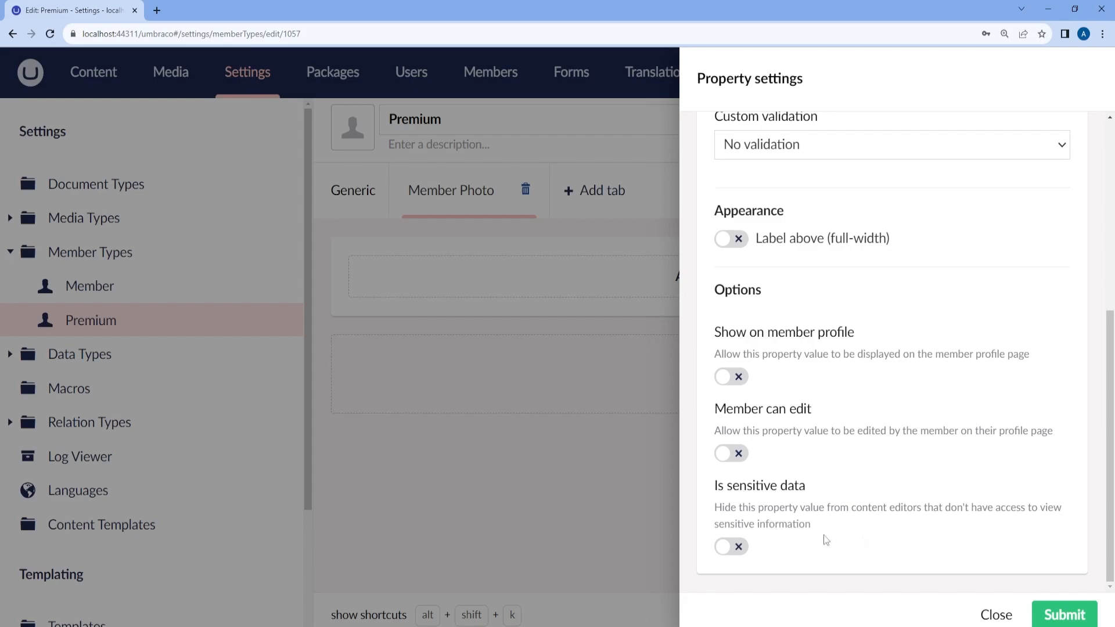
mouse_move(833, 527)
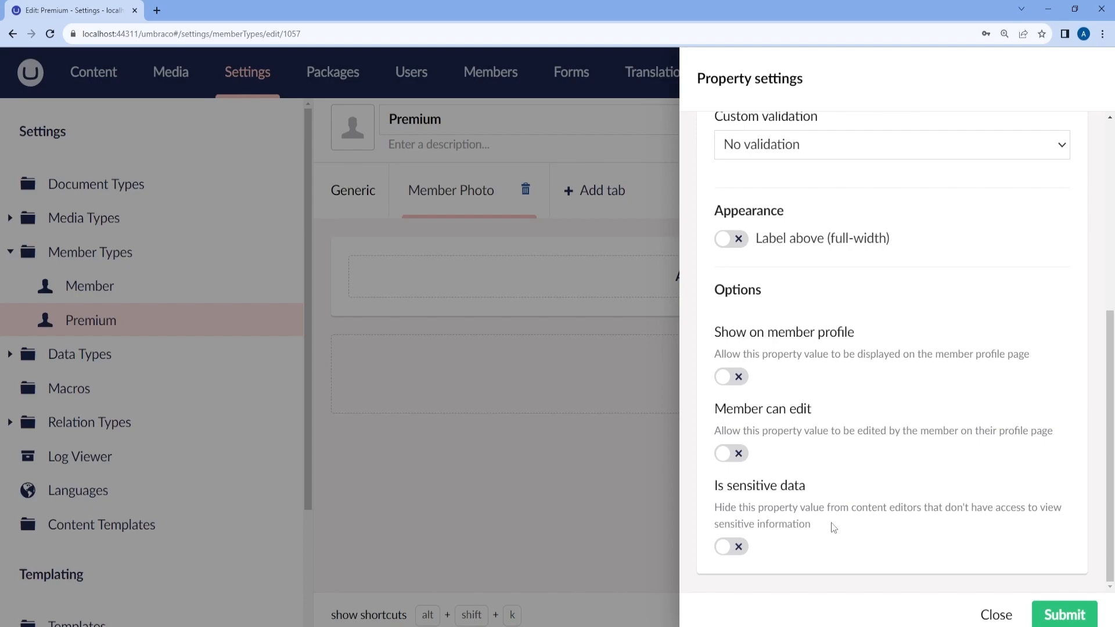
mouse_move(864, 519)
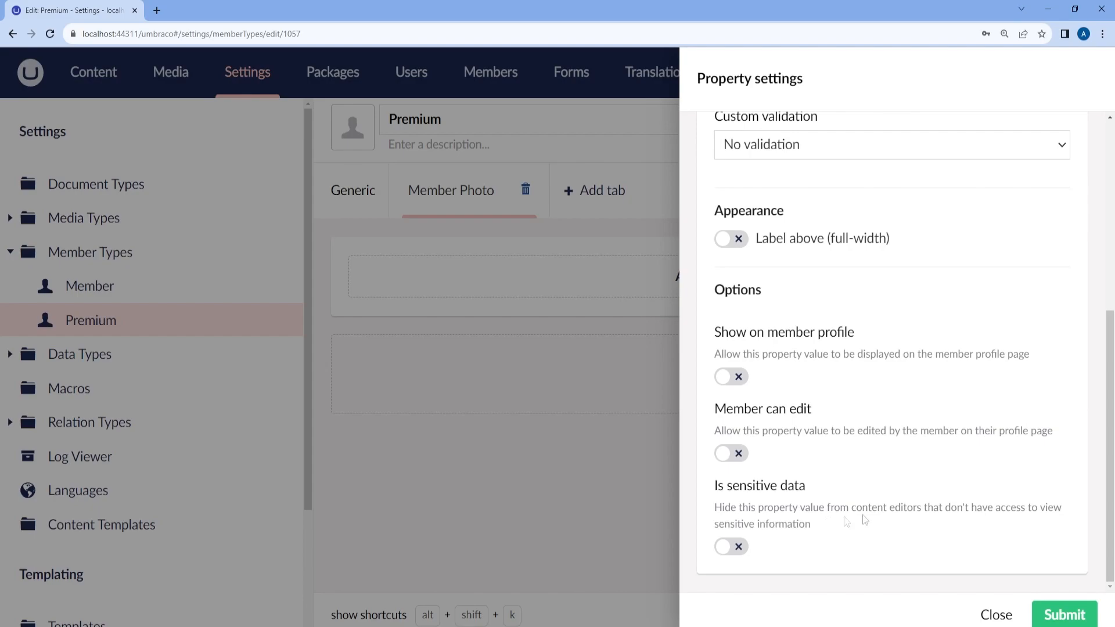
mouse_move(778, 429)
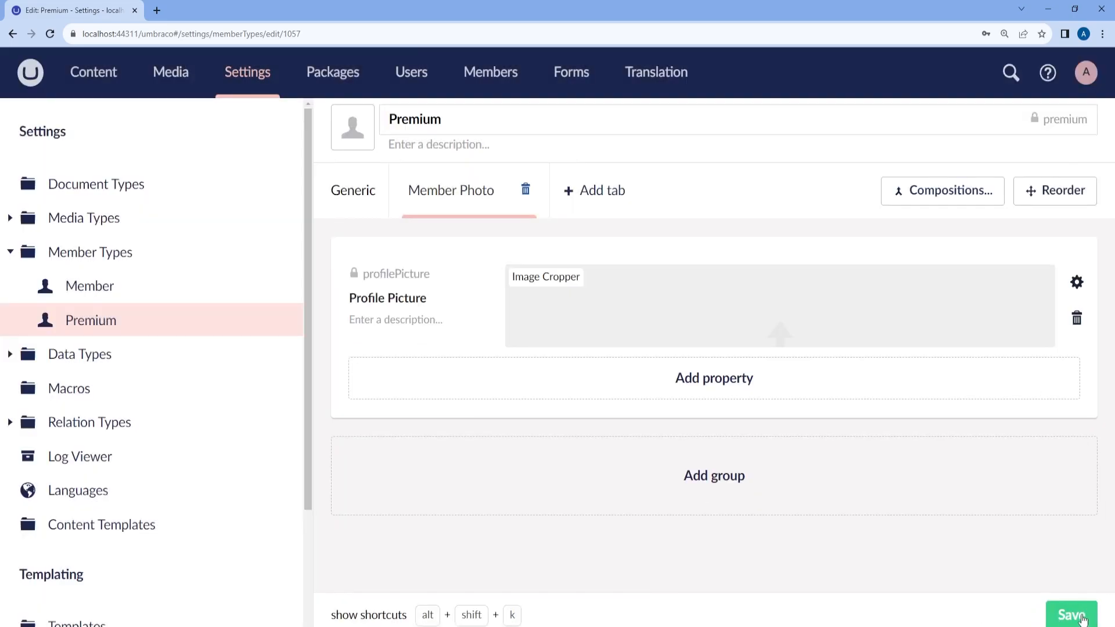
Step: Save the Premium member type and view its Generic tab's inherited Membership group
left_click(1071, 615)
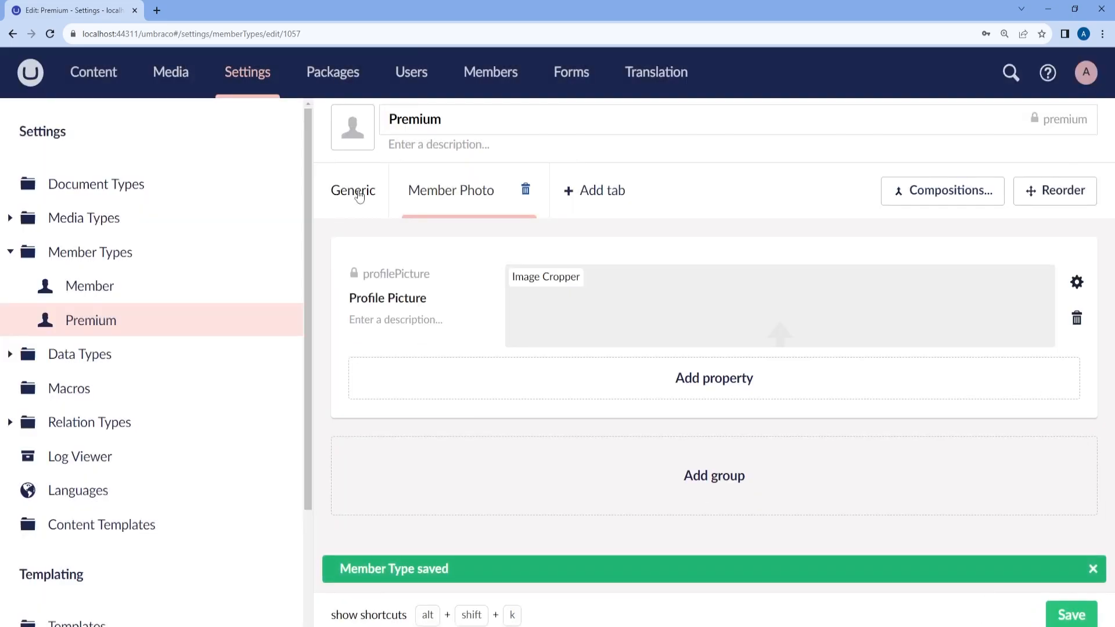
left_click(359, 189)
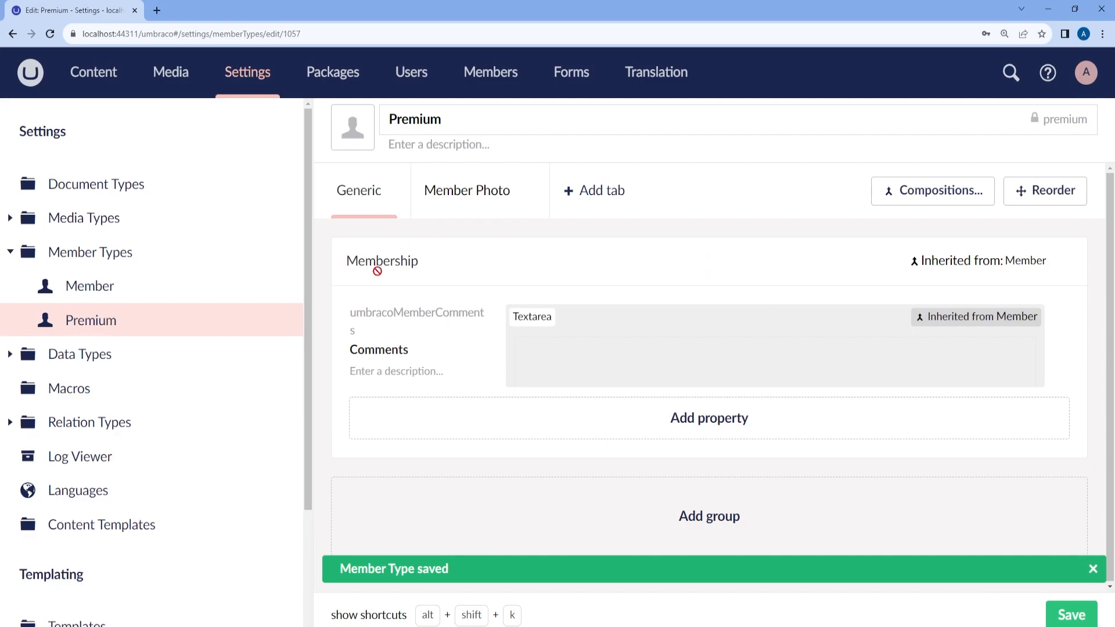
mouse_move(368, 284)
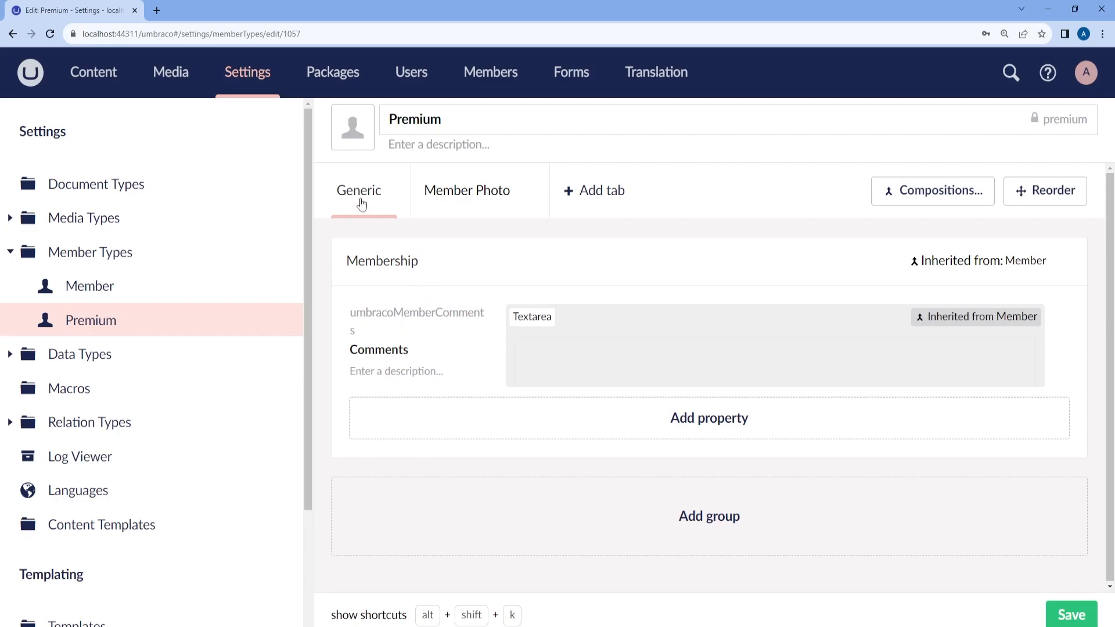
mouse_move(89, 286)
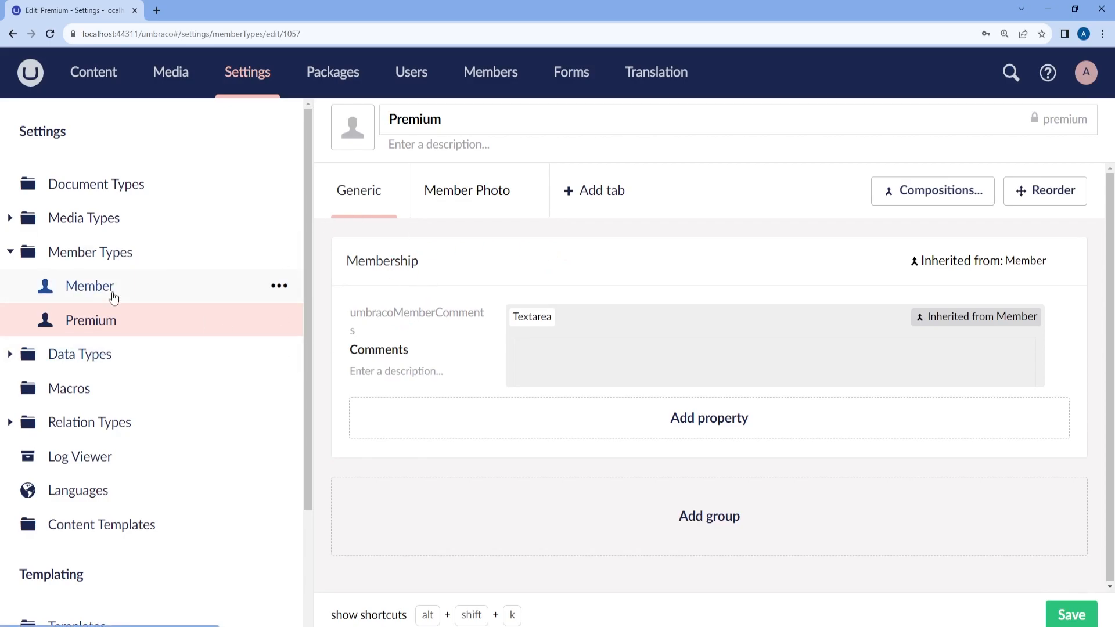
Step: Rename the base Member type's tab to Membership and save
left_click(90, 286)
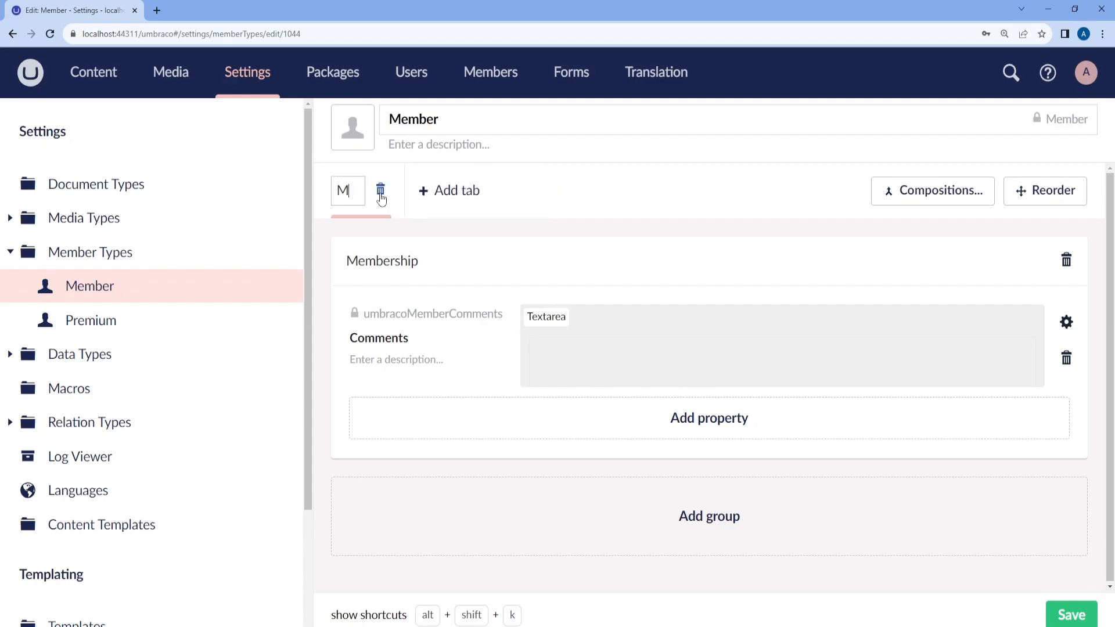
type("embership")
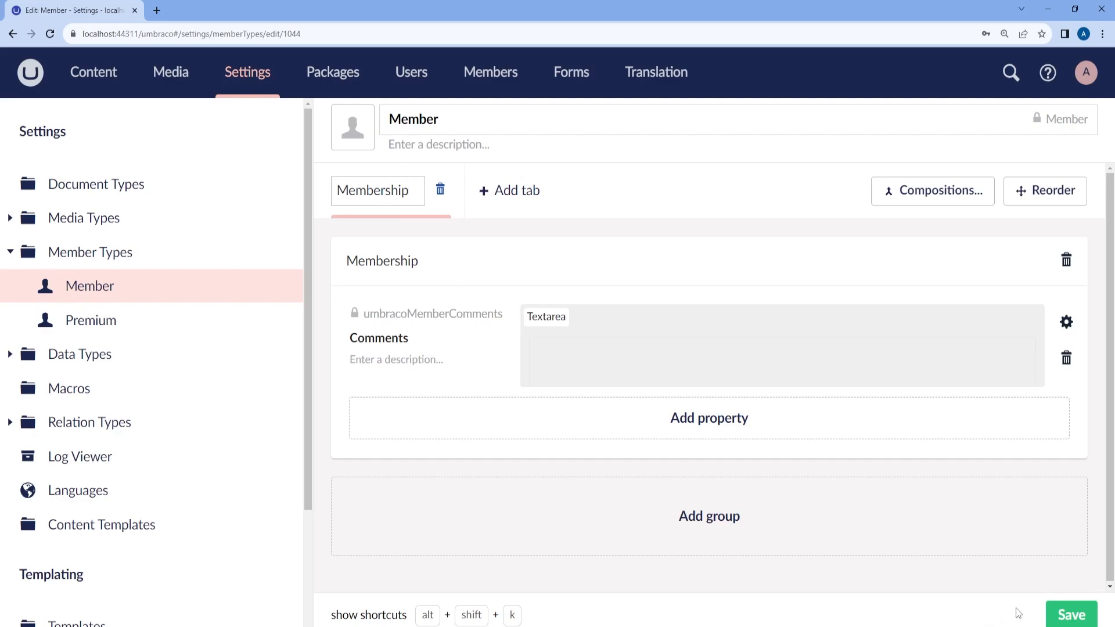
left_click(1070, 614)
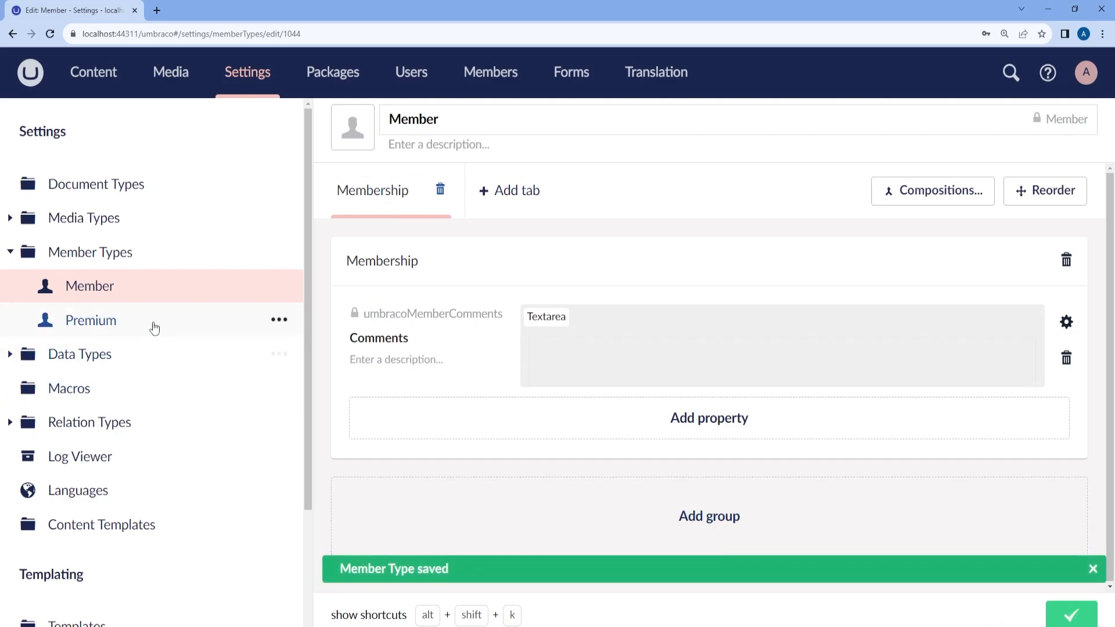
left_click(91, 321)
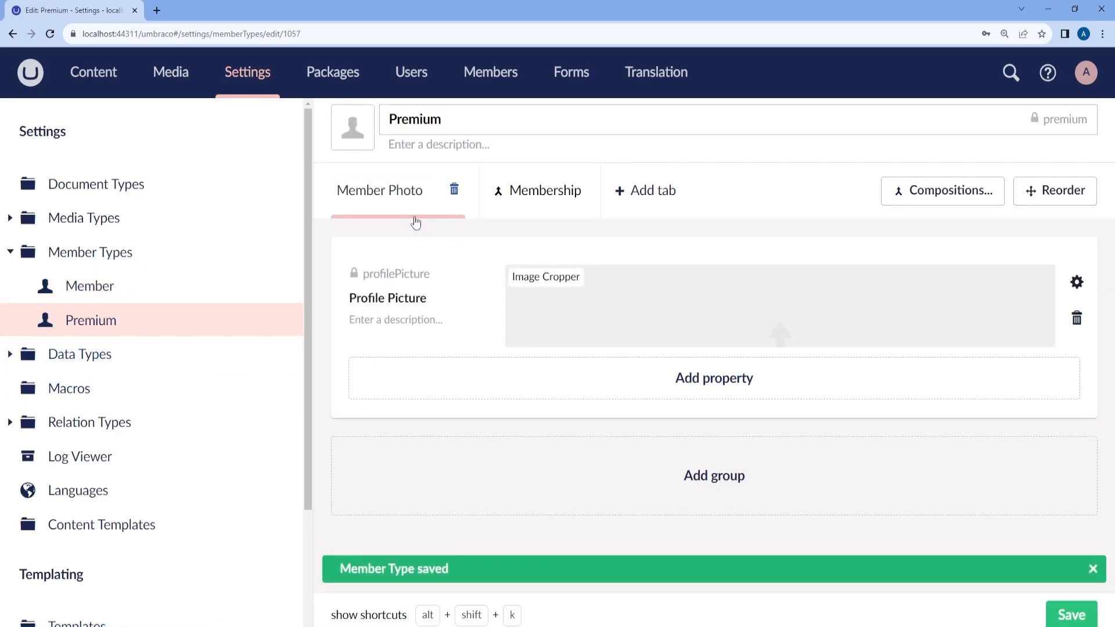
left_click(530, 189)
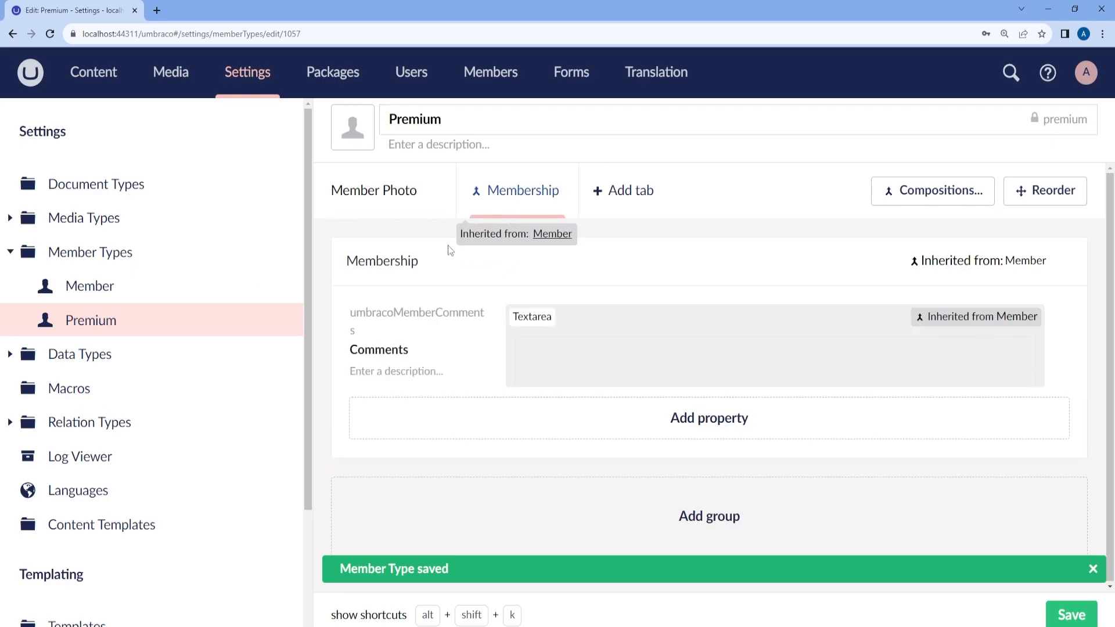
mouse_move(933, 220)
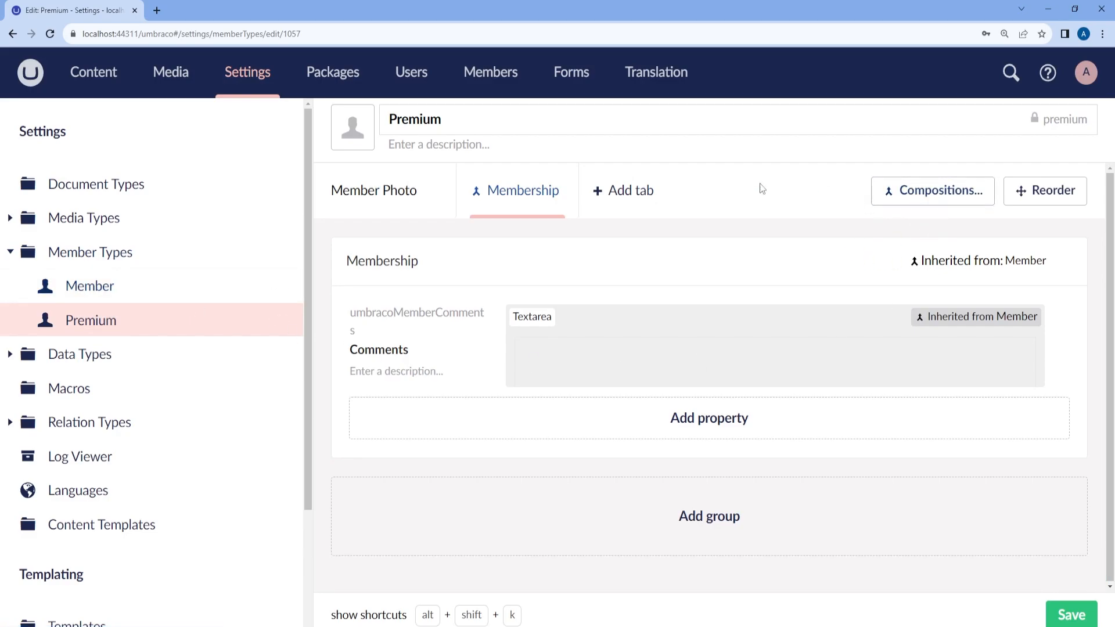
left_click(373, 189)
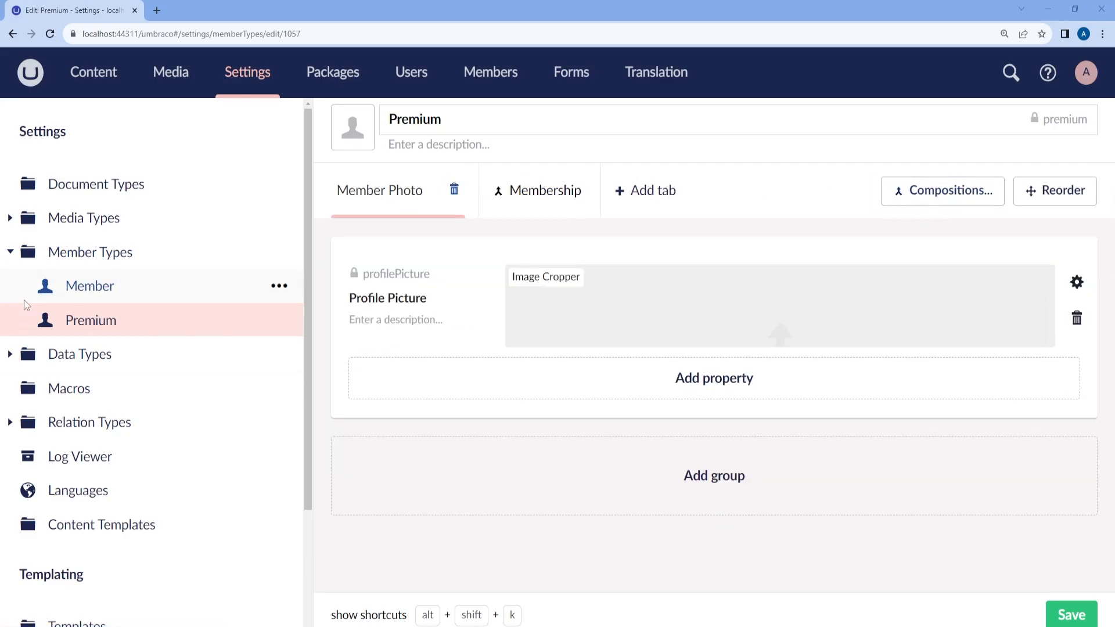
mouse_move(264, 295)
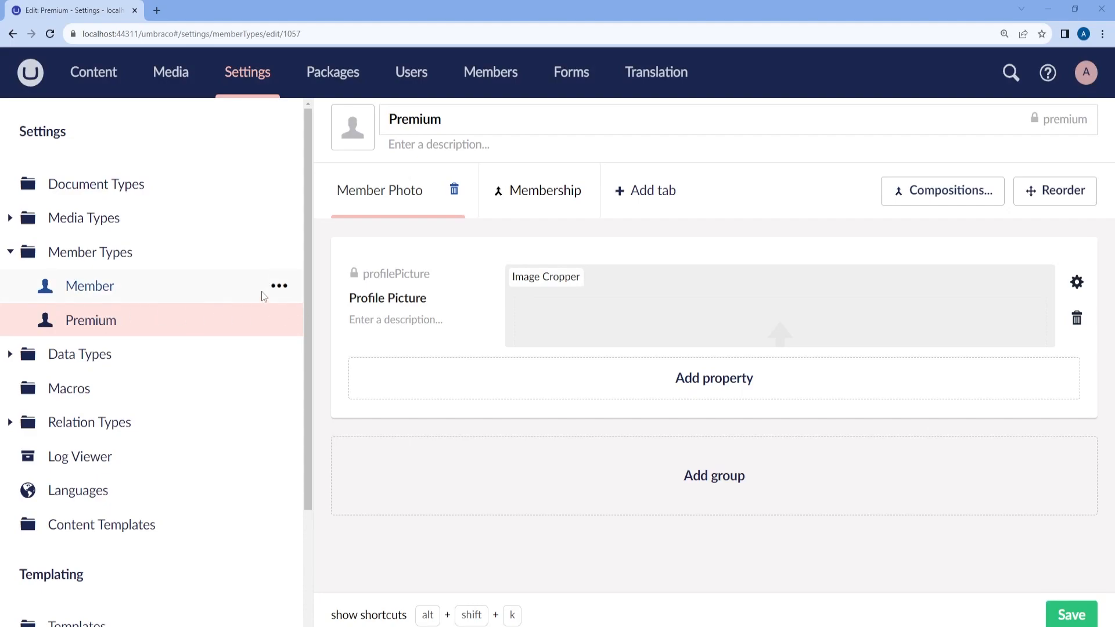
mouse_move(487, 82)
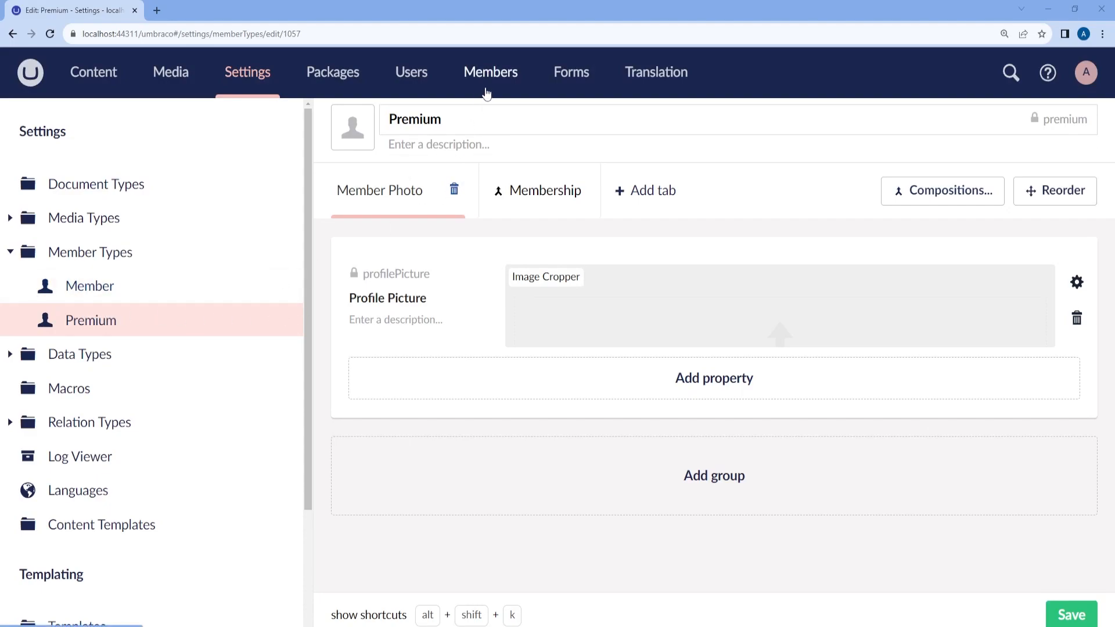
Step: From the Members section, begin a new member of the Premium type
left_click(490, 72)
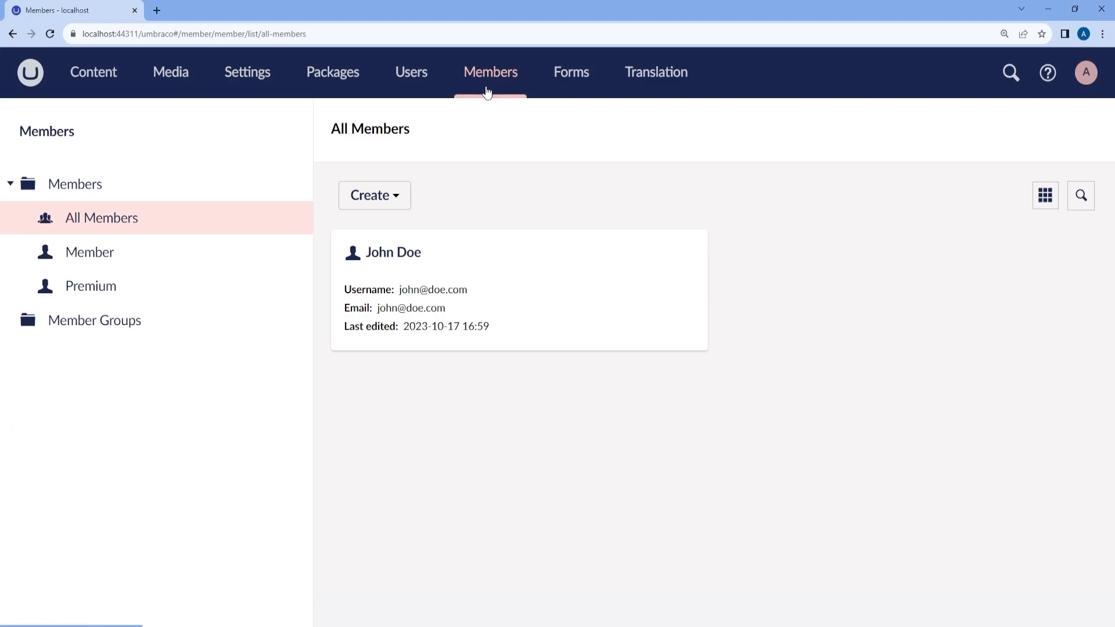
mouse_move(375, 195)
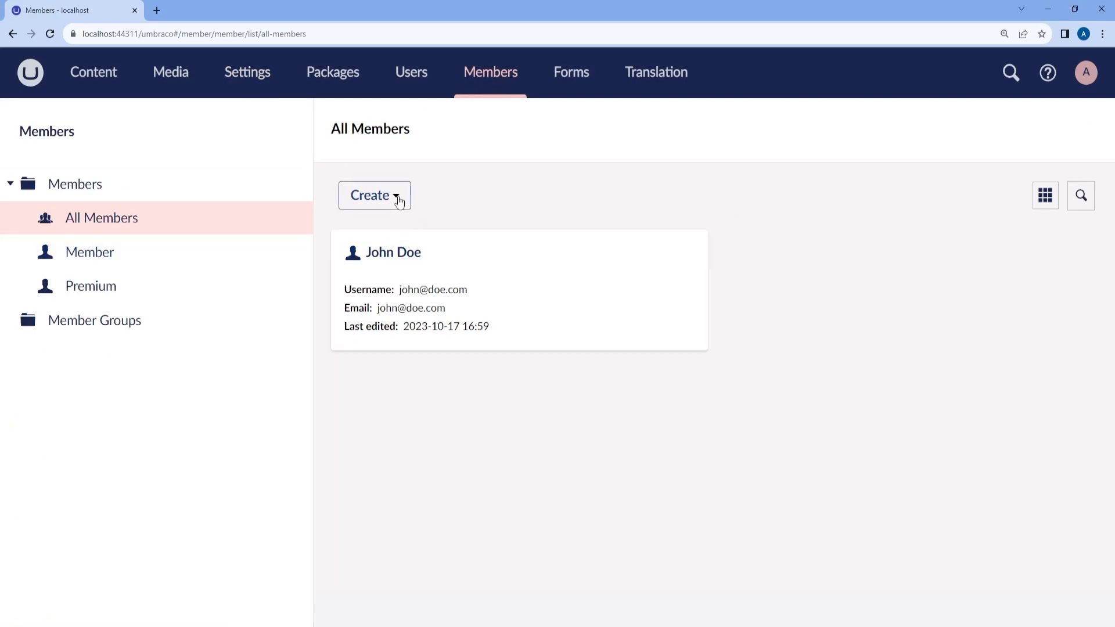
left_click(374, 195)
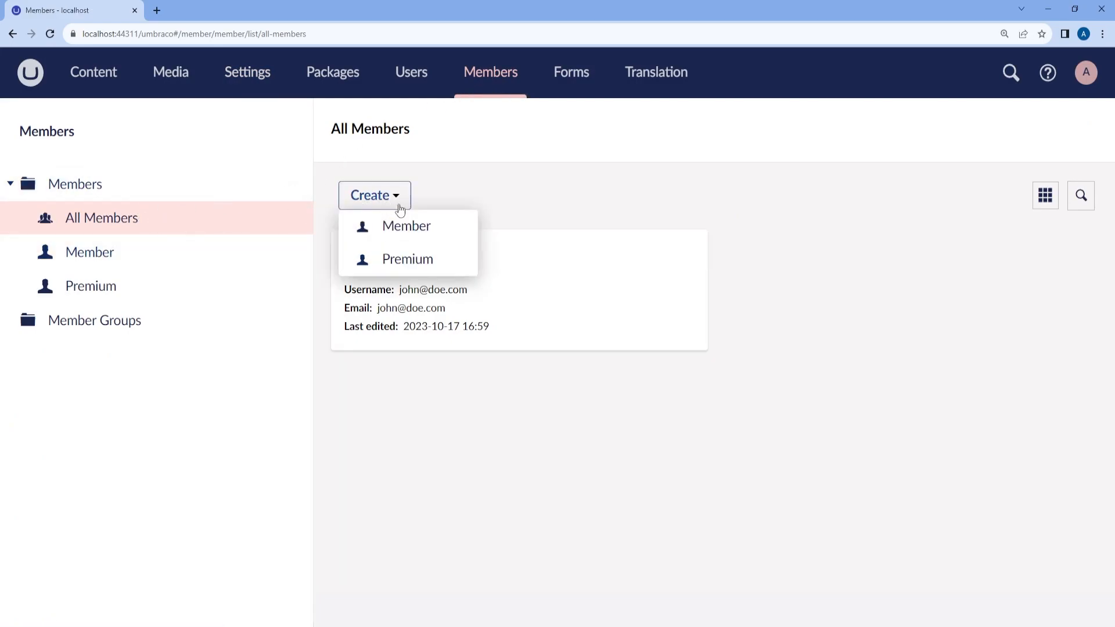
mouse_move(408, 259)
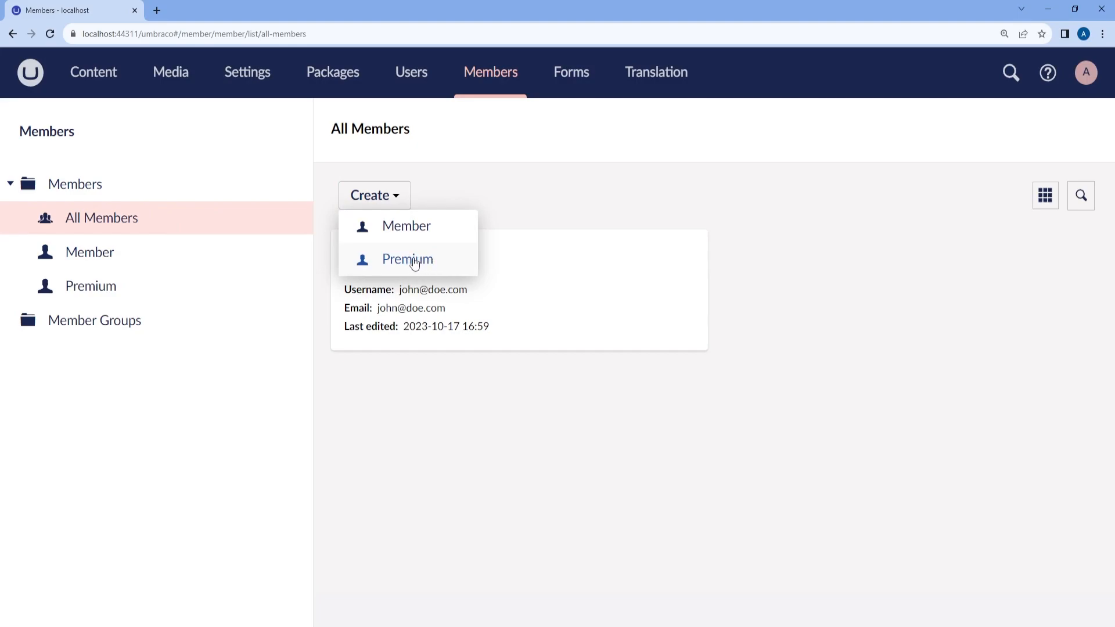
mouse_move(528, 197)
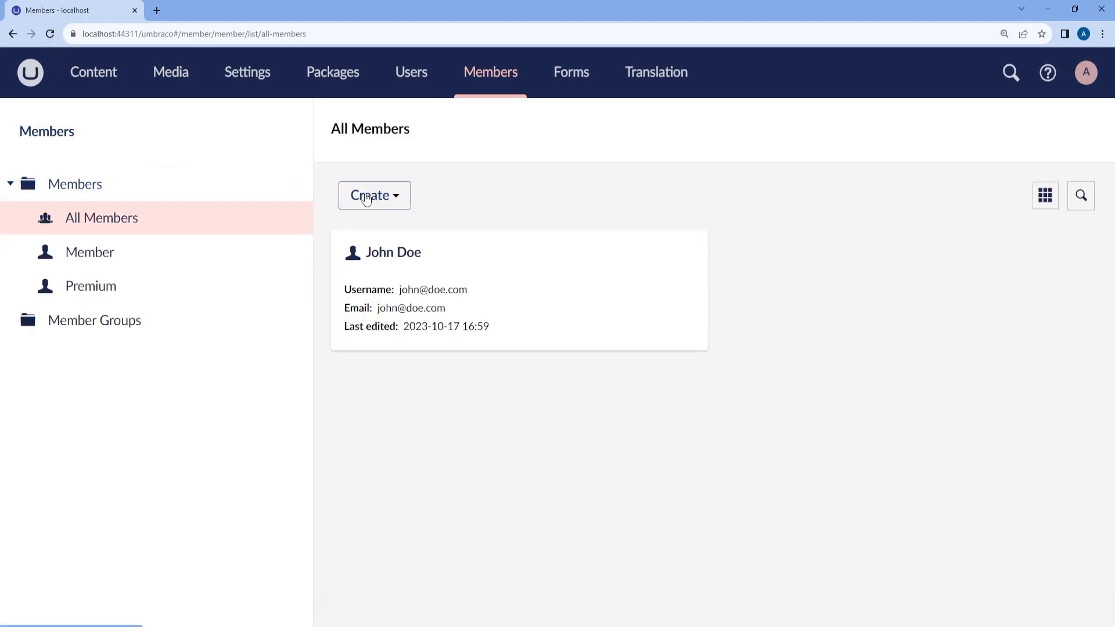
left_click(374, 196)
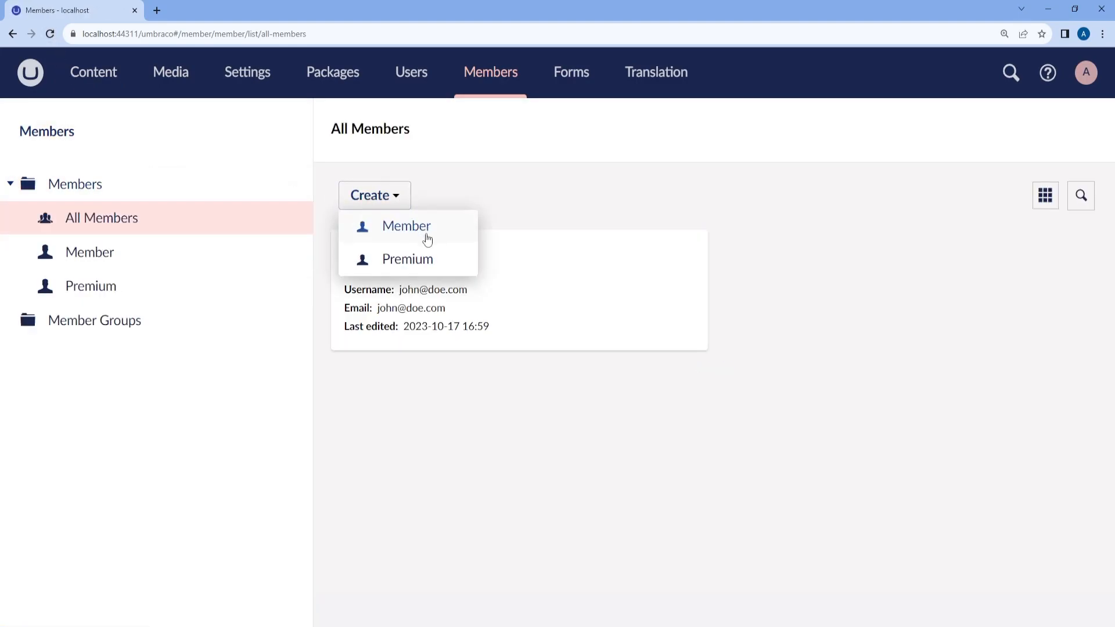
left_click(407, 259)
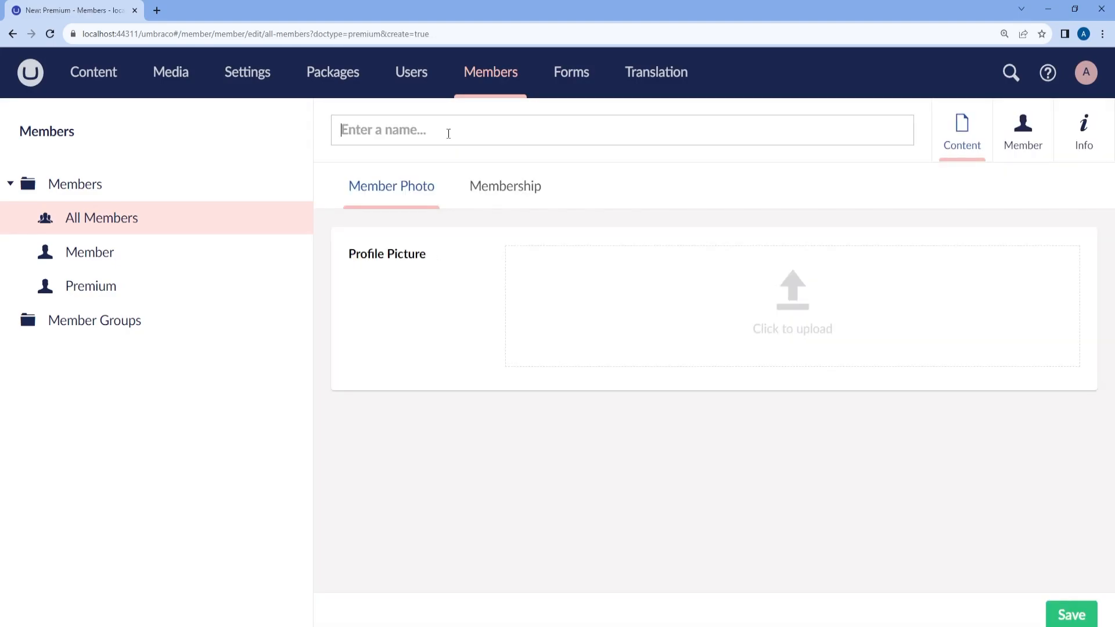
Step: Name the member Doe John, upload the unicorn image as profile picture, and show the Membership fields
type("Doe")
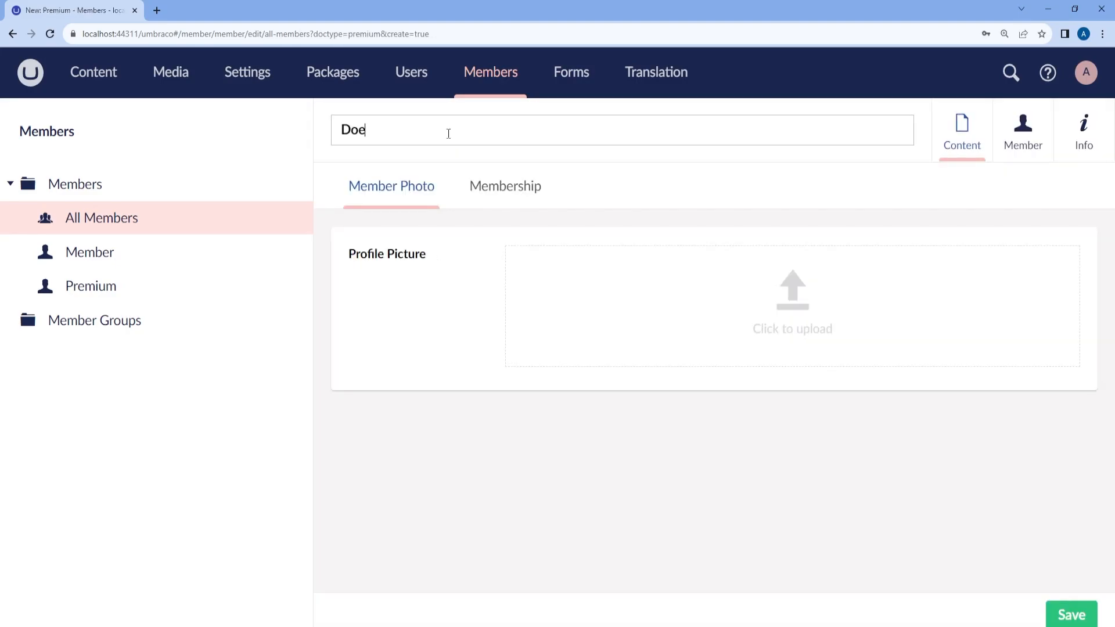
type("John")
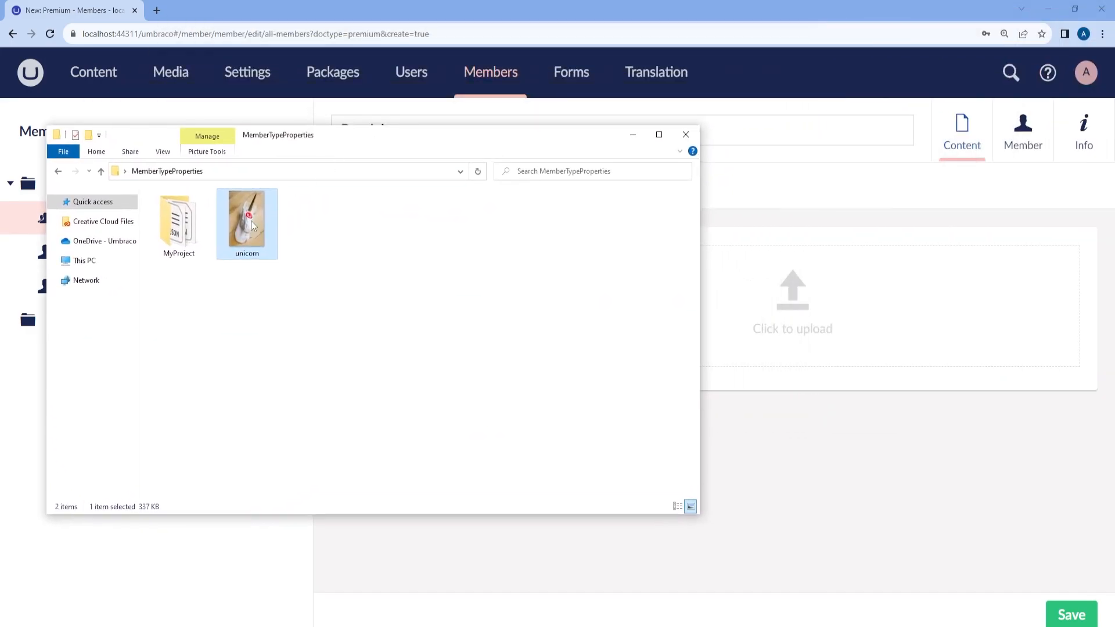
left_click_drag(246, 223, 790, 278)
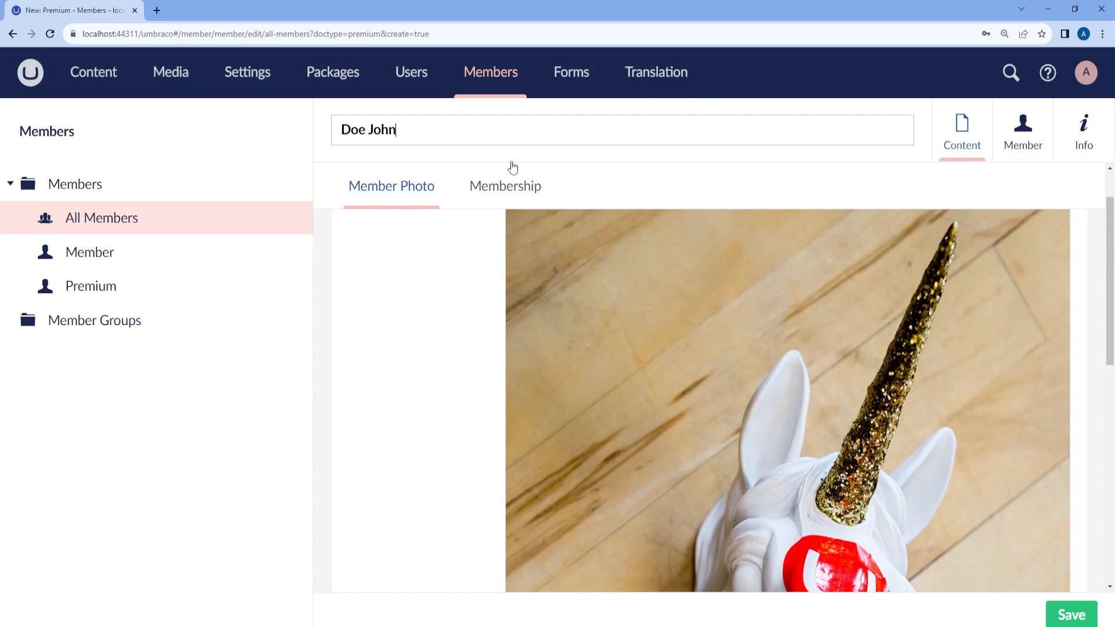
left_click(505, 186)
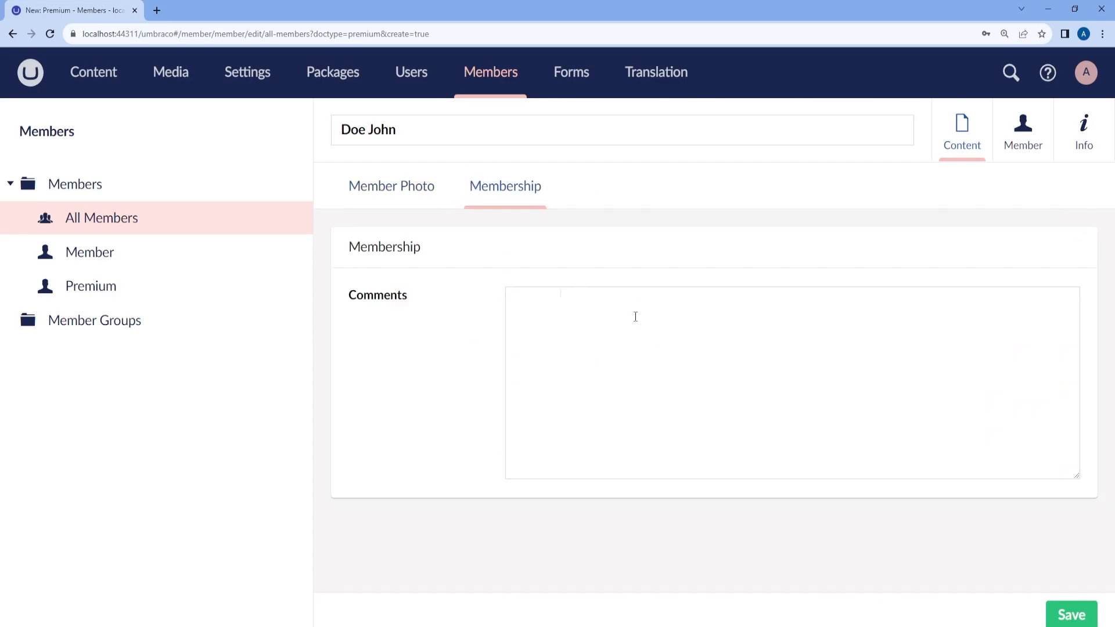
left_click(1023, 131)
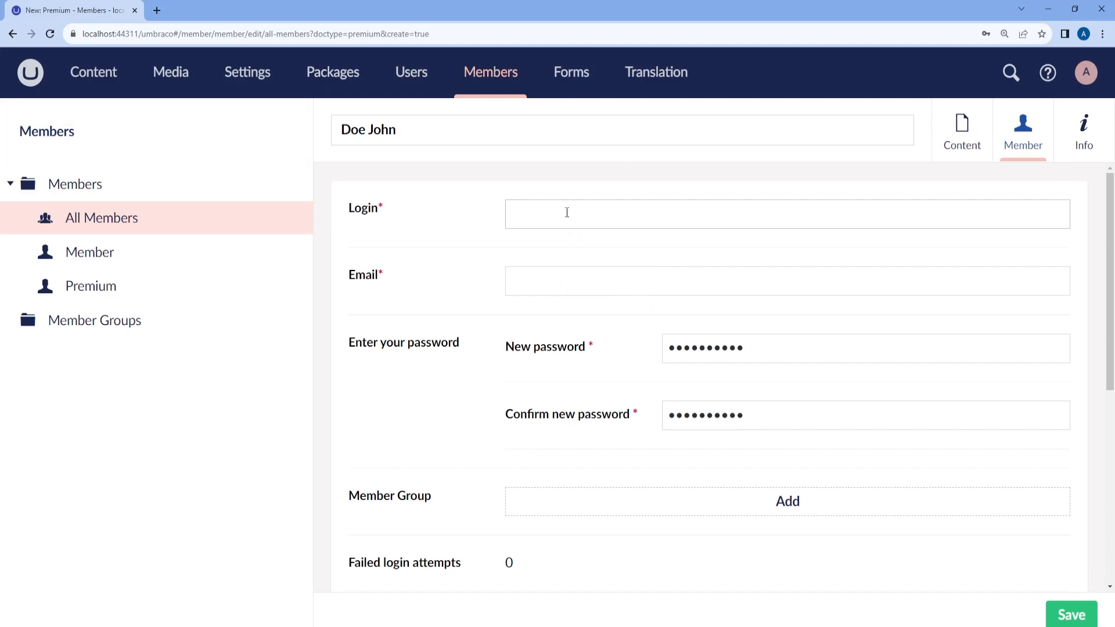
mouse_move(575, 216)
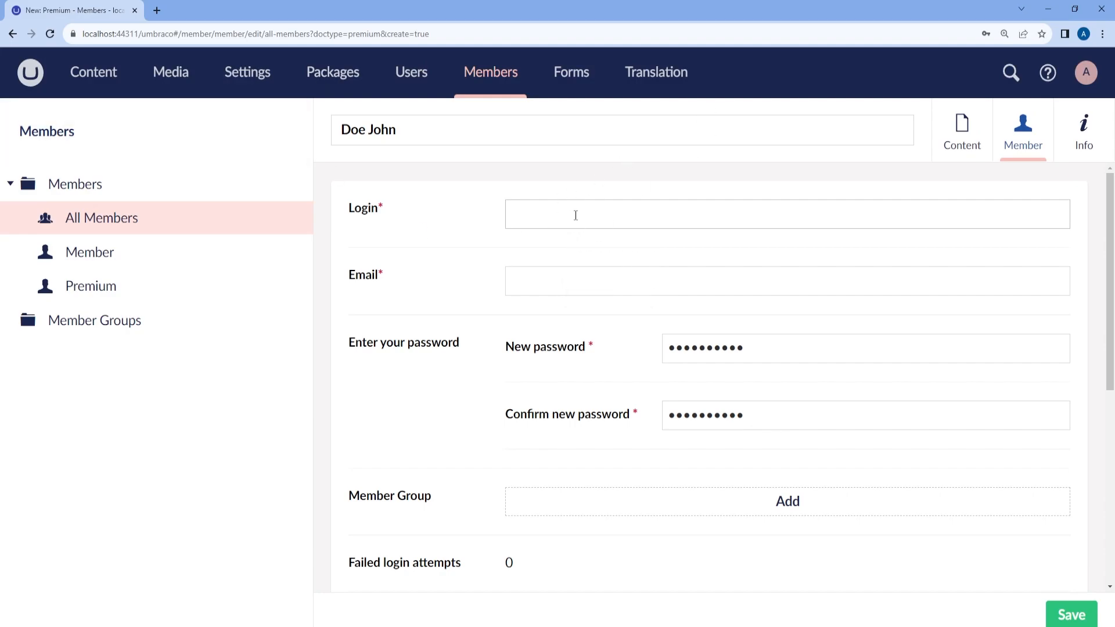
type("mrdoe@")
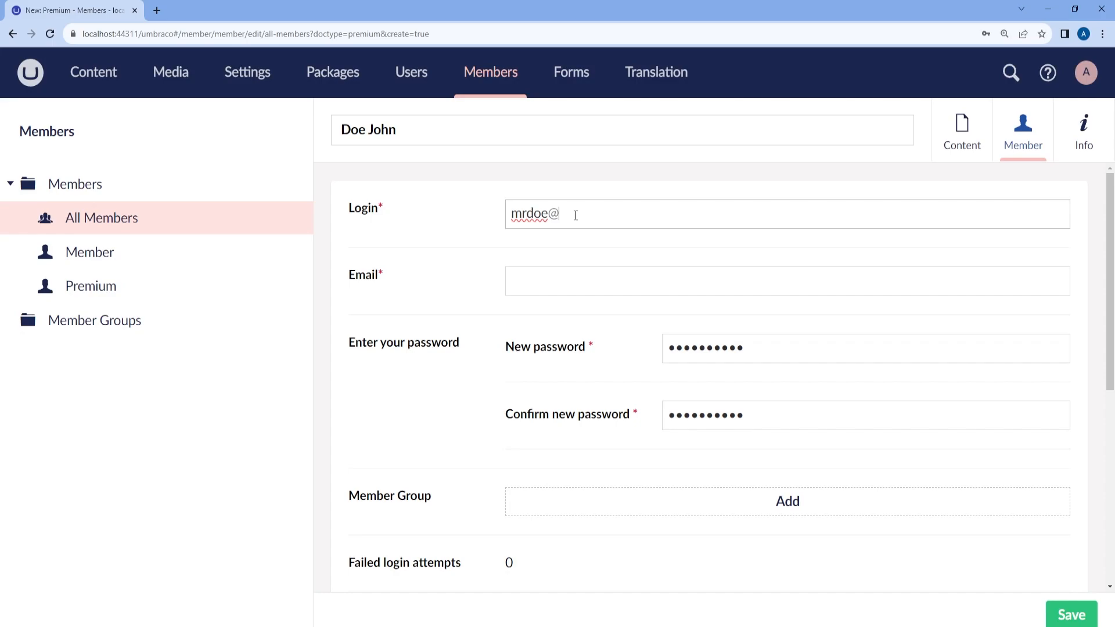
type("john.com")
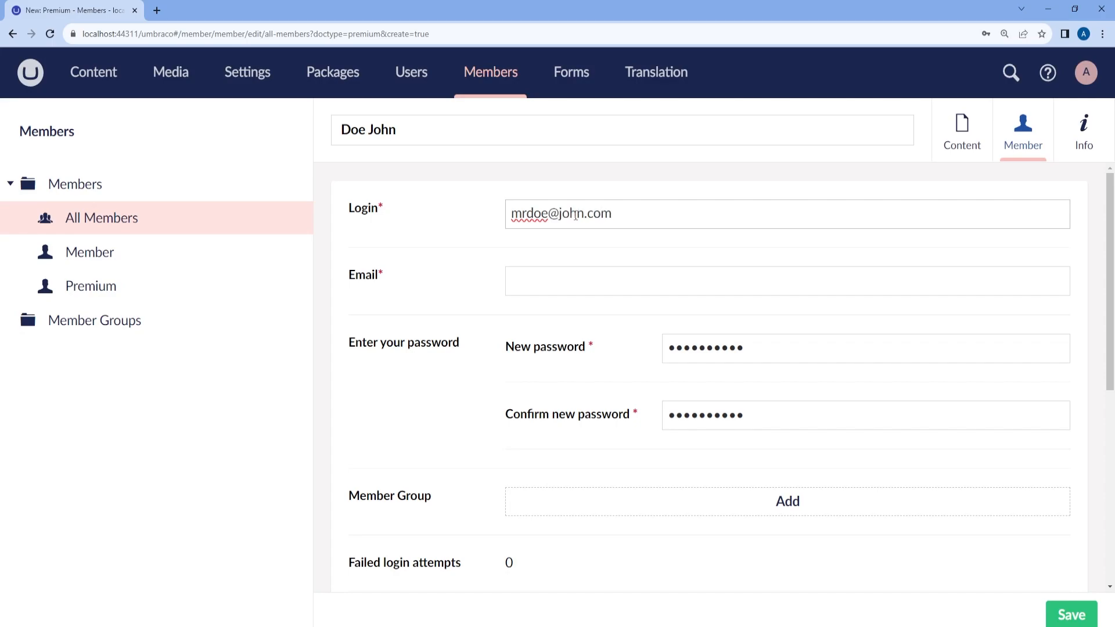
double_click(561, 214)
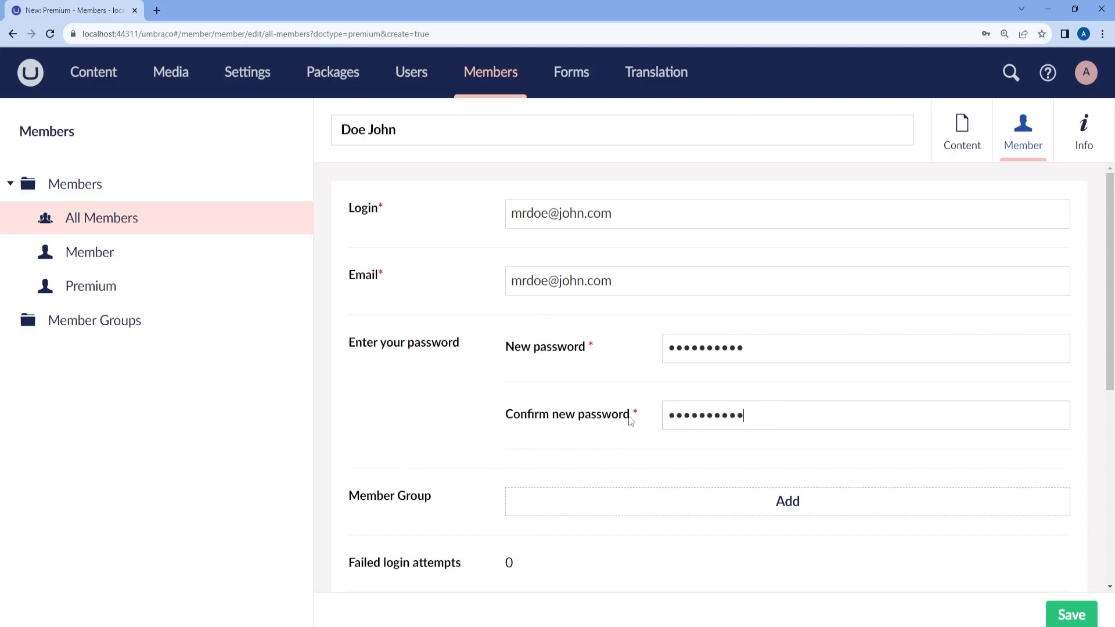
scroll("down", 3)
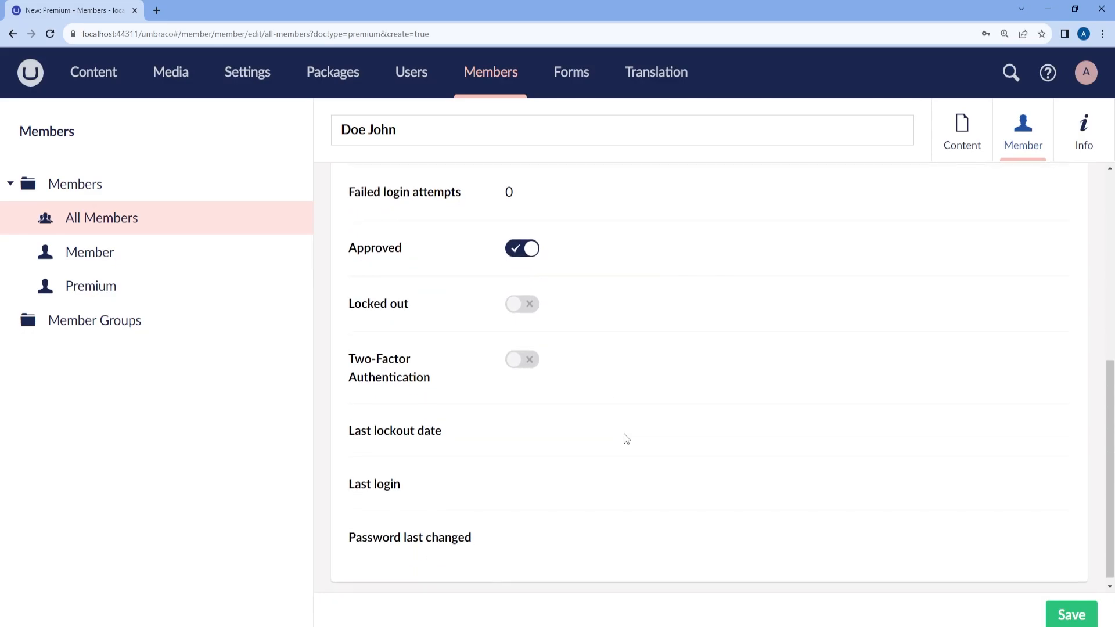
Step: Save Doe John and list the Premium members, where it now appears
left_click(1070, 614)
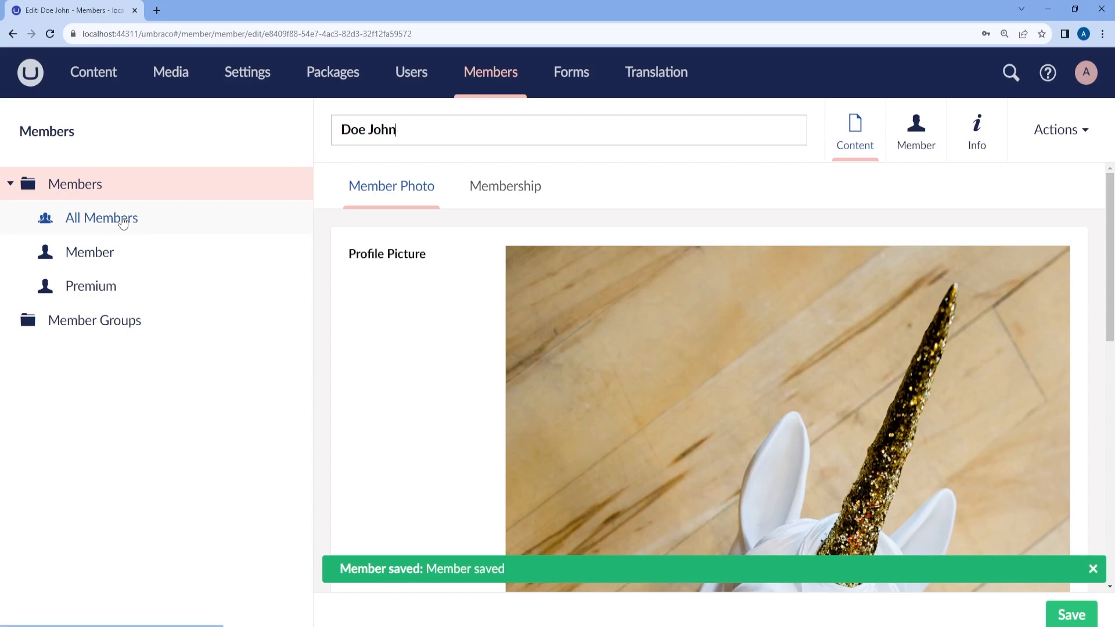
left_click(101, 217)
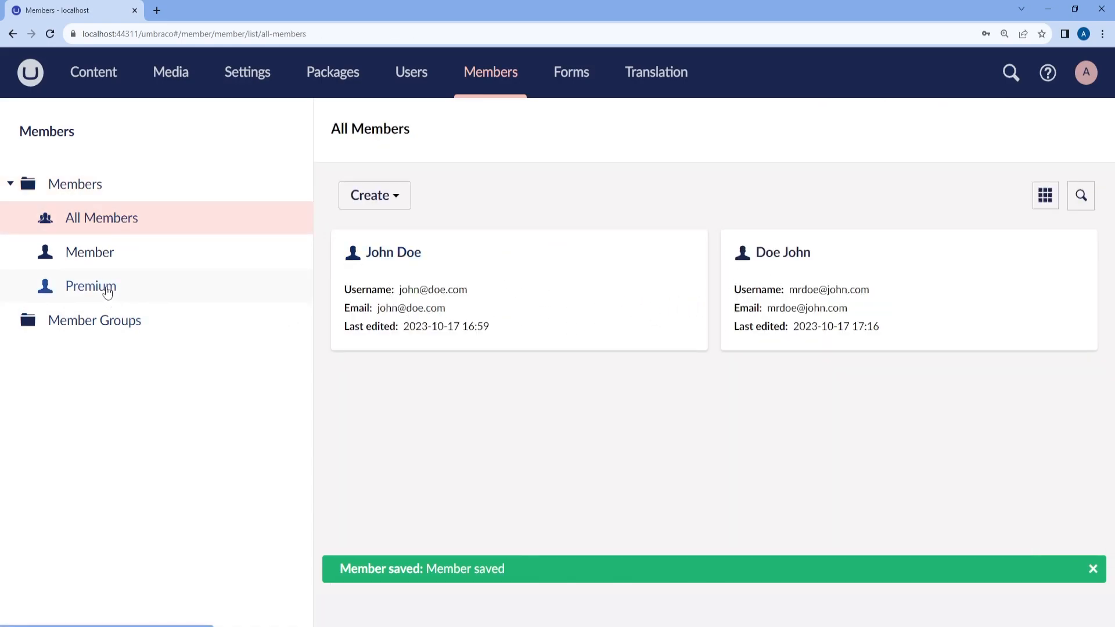
left_click(91, 285)
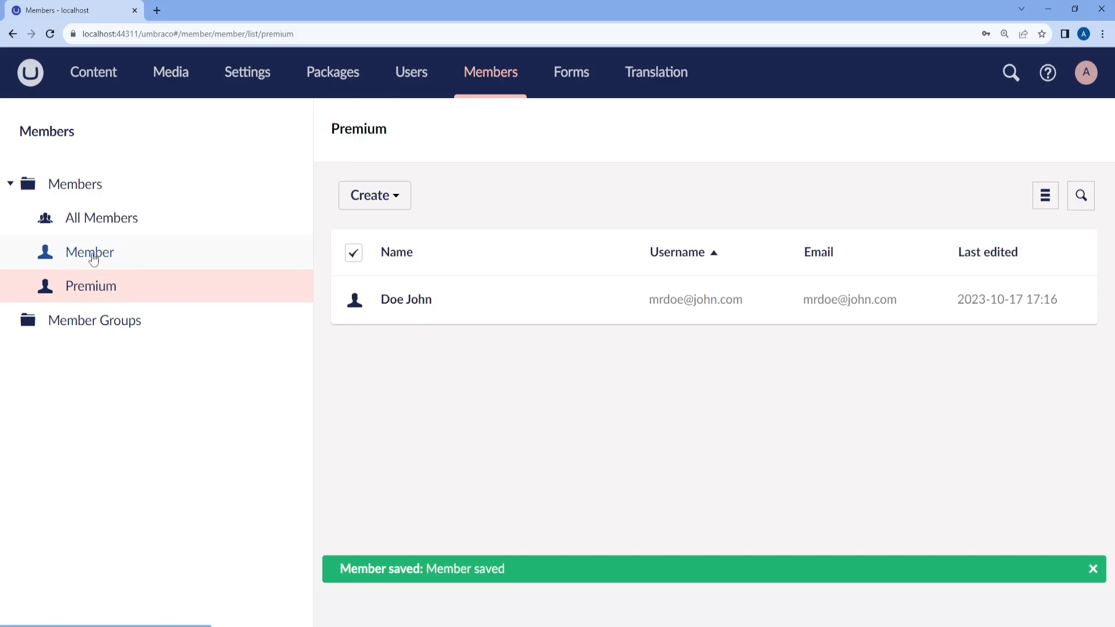